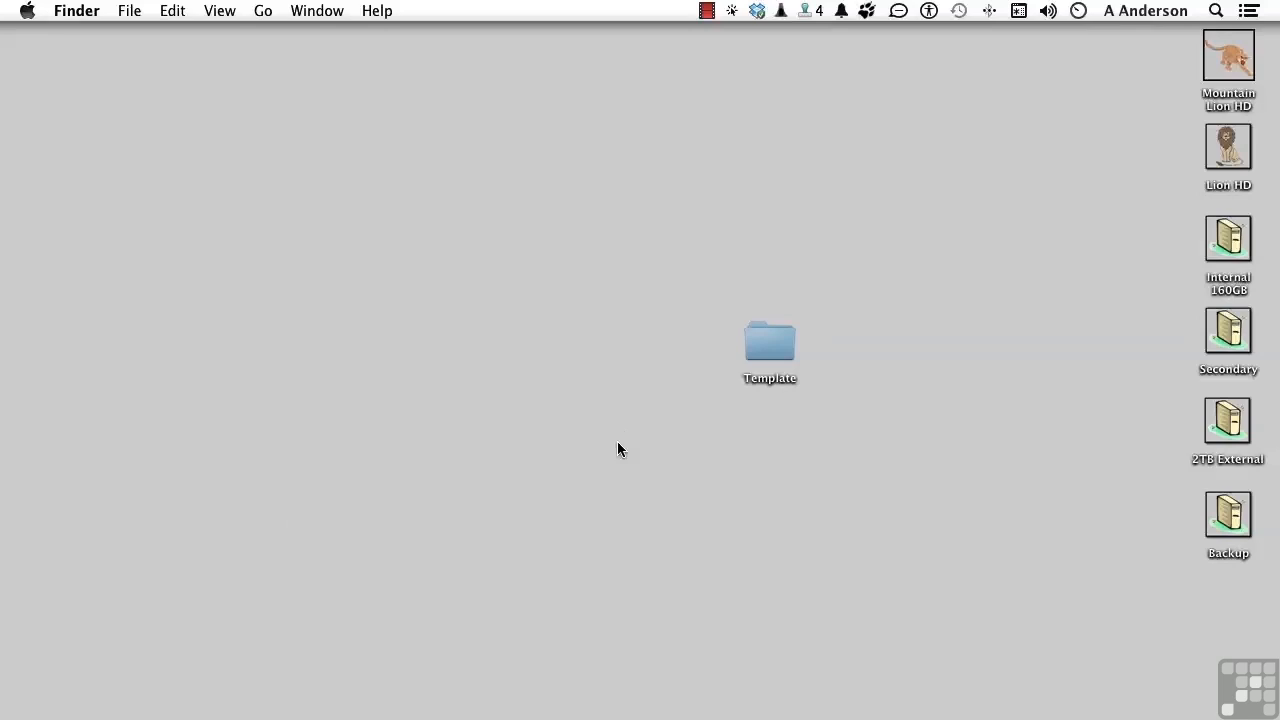
{"action": "mouse_move", "coordinate": [768, 370]}
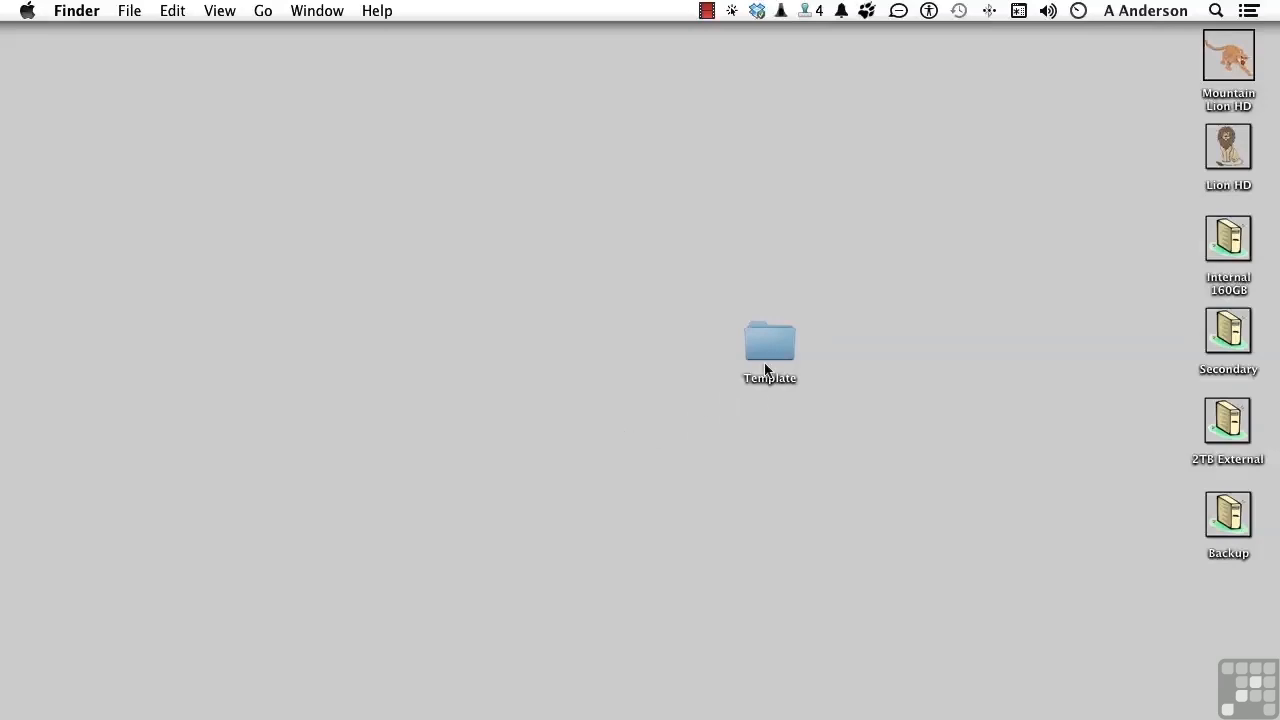
{"action": "mouse_move", "coordinate": [778, 356]}
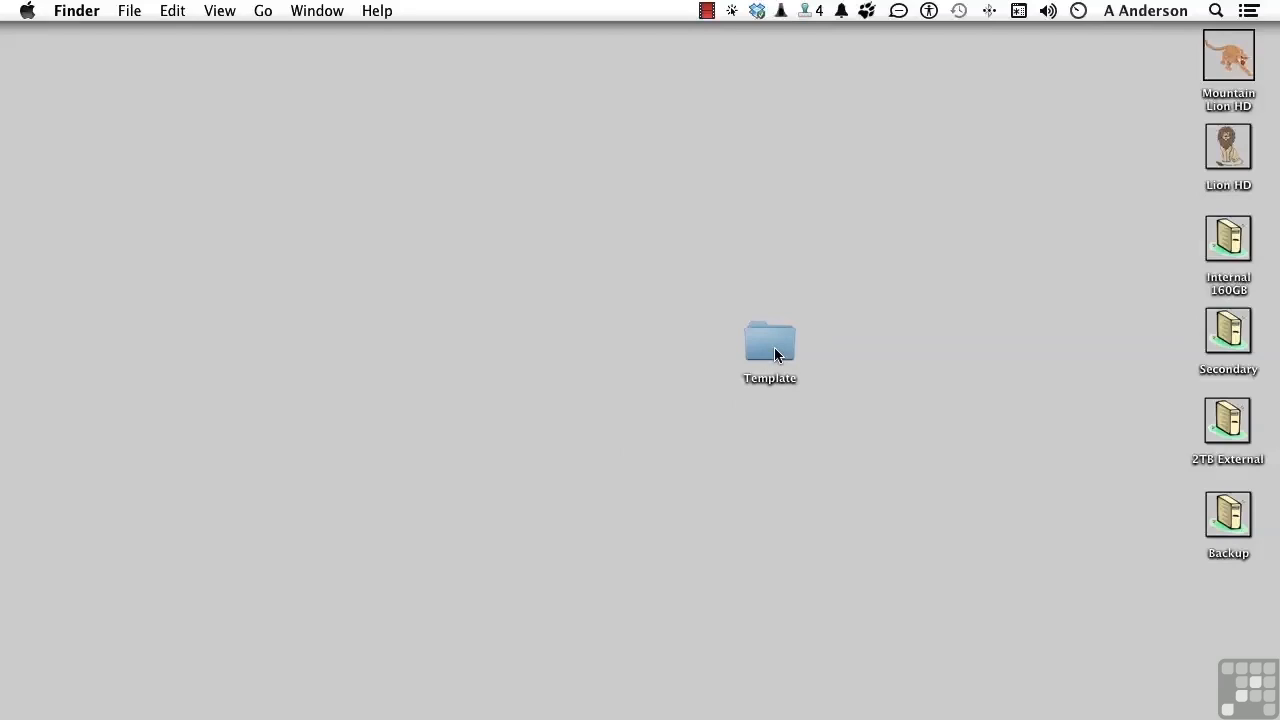
Step: Show the contents of the Template folder on the desktop
{"action": "double_click", "coordinate": [768, 340]}
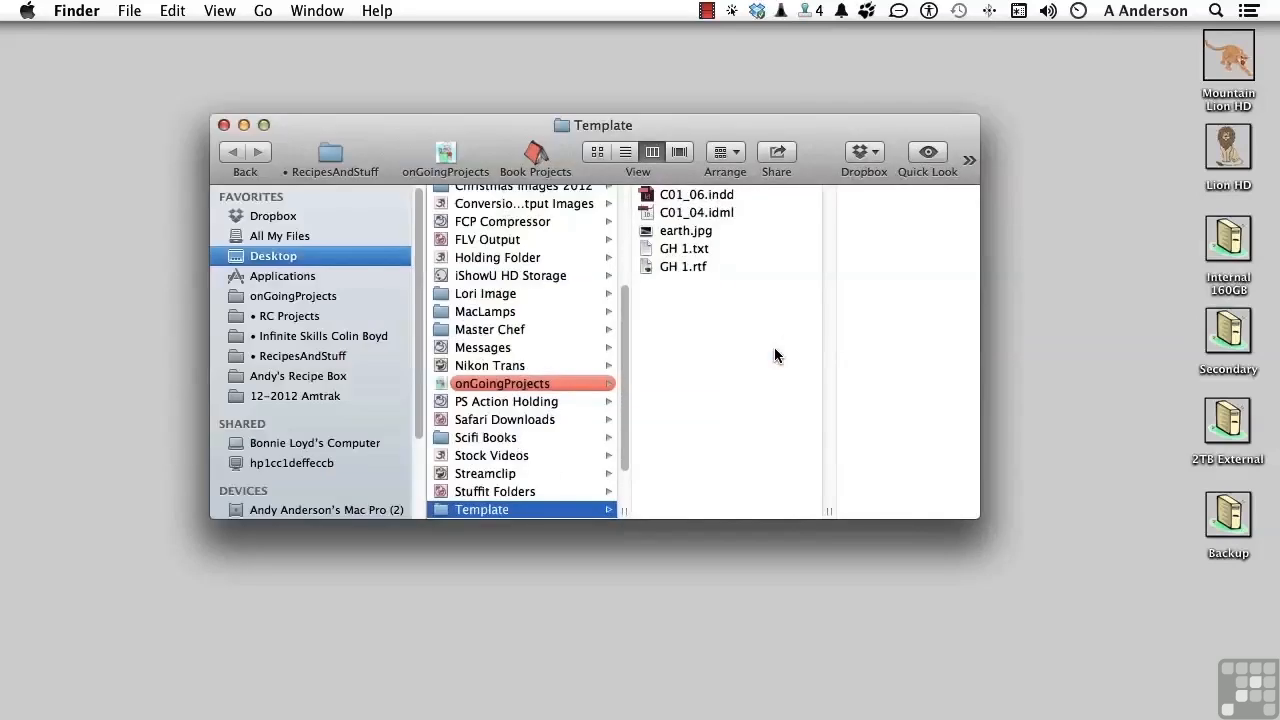
{"action": "mouse_move", "coordinate": [752, 210]}
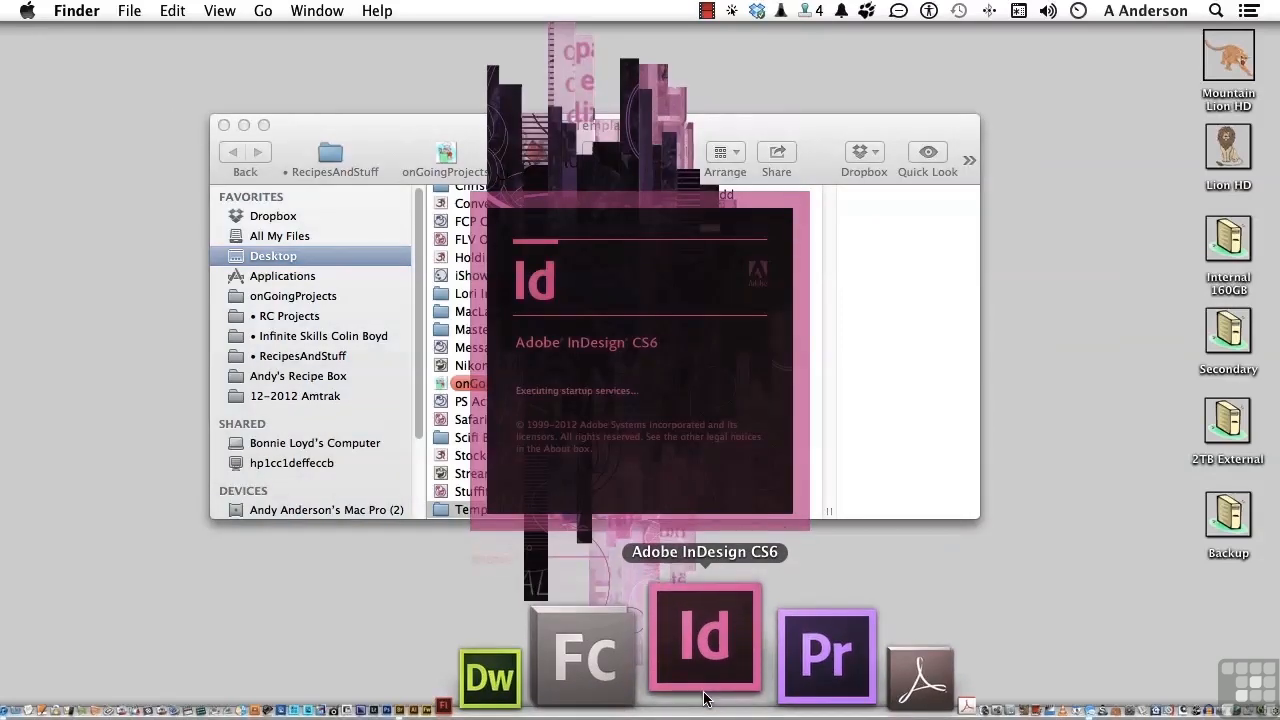
Step: Launch InDesign CS6 from the Dock and reach the File menu's New submenu
{"action": "left_click", "coordinate": [704, 644]}
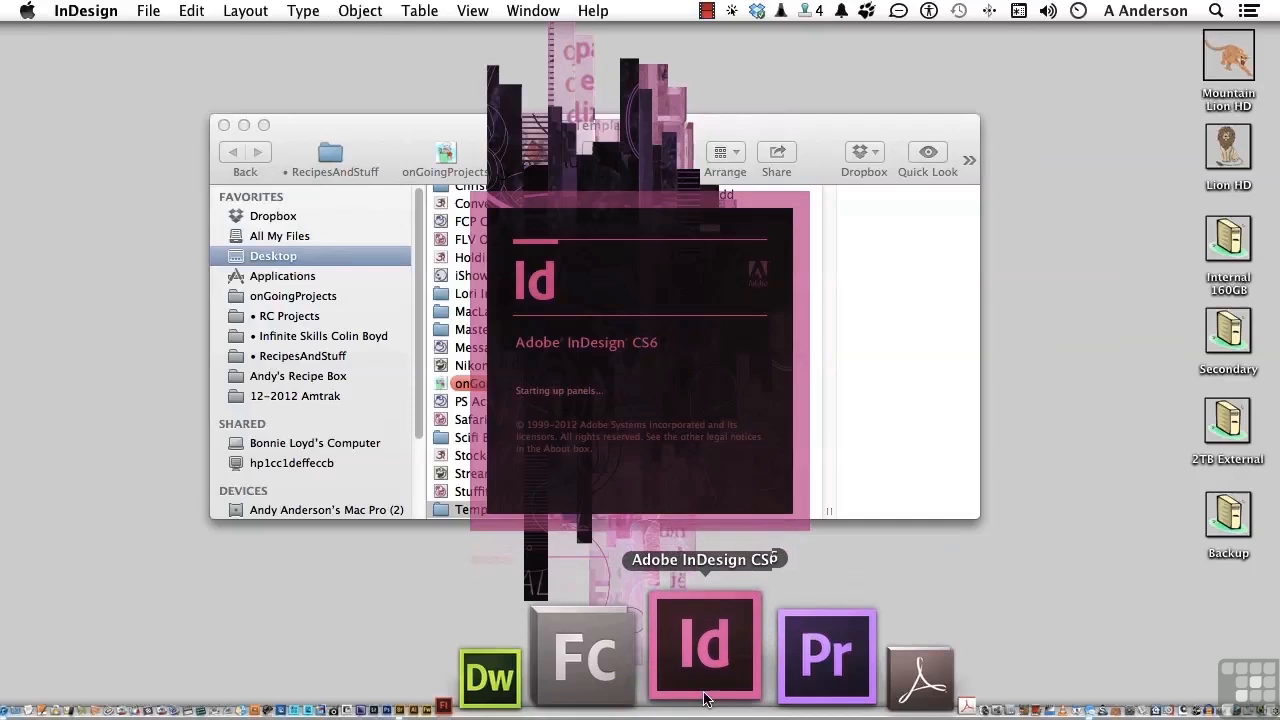
{"action": "left_click", "coordinate": [704, 644]}
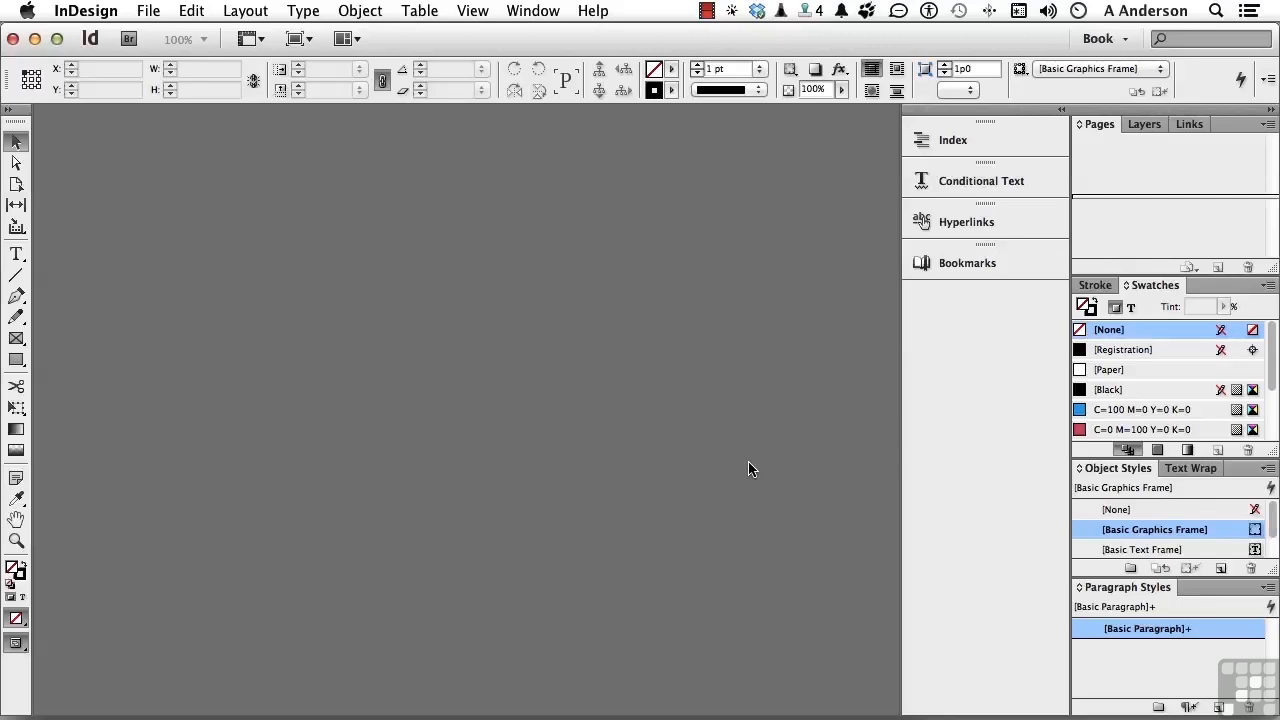
{"action": "mouse_move", "coordinate": [258, 92]}
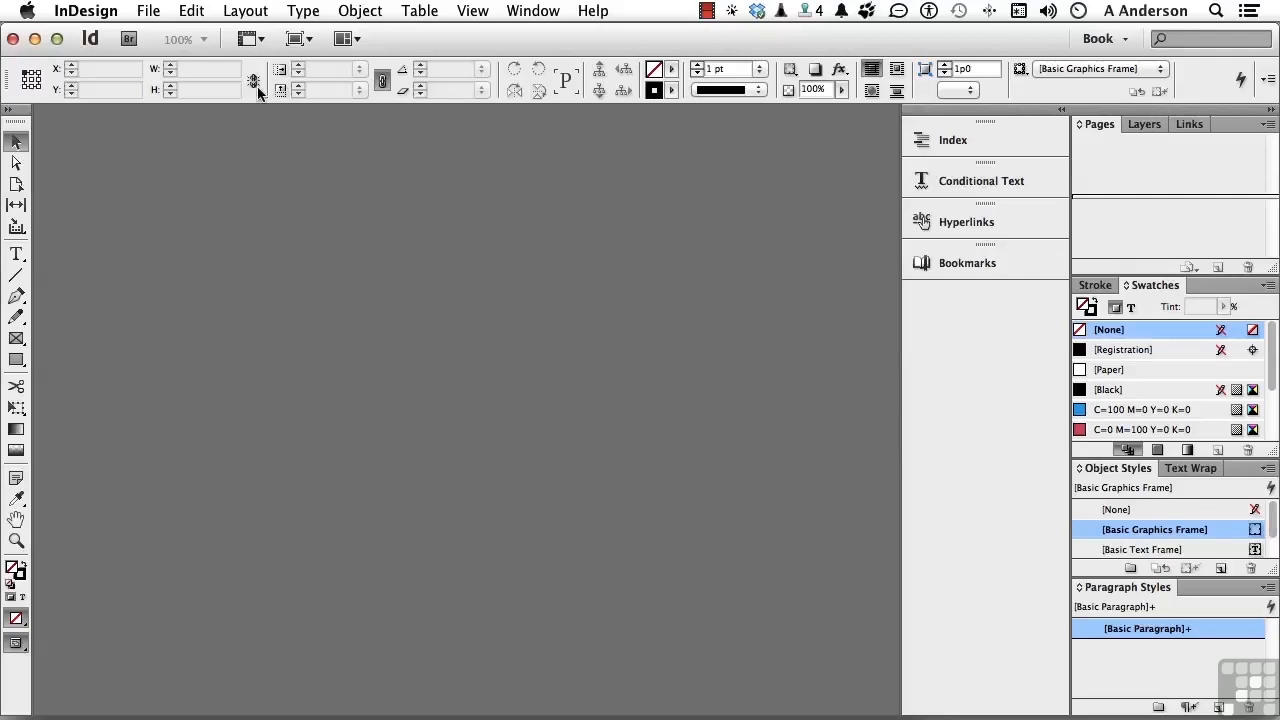
{"action": "left_click", "coordinate": [148, 12]}
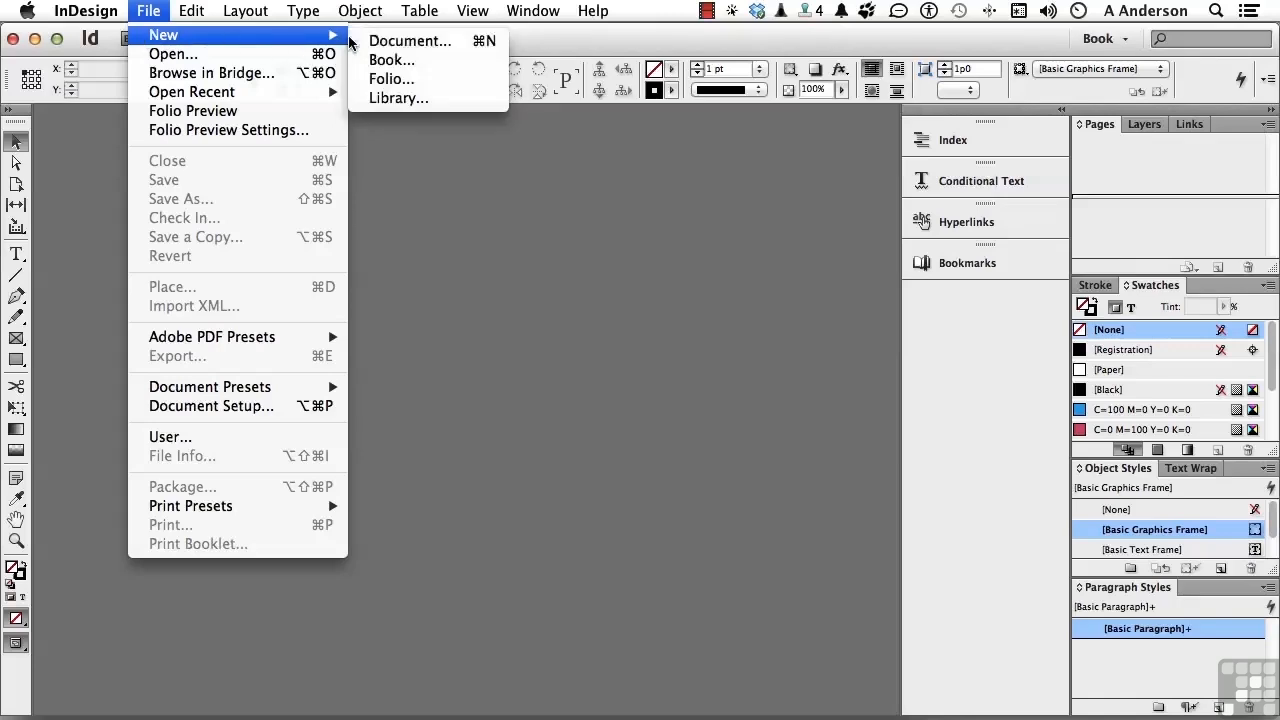
Step: Start a New Document with Intent set to Digital Publishing and review the page sizes
{"action": "left_click", "coordinate": [410, 40]}
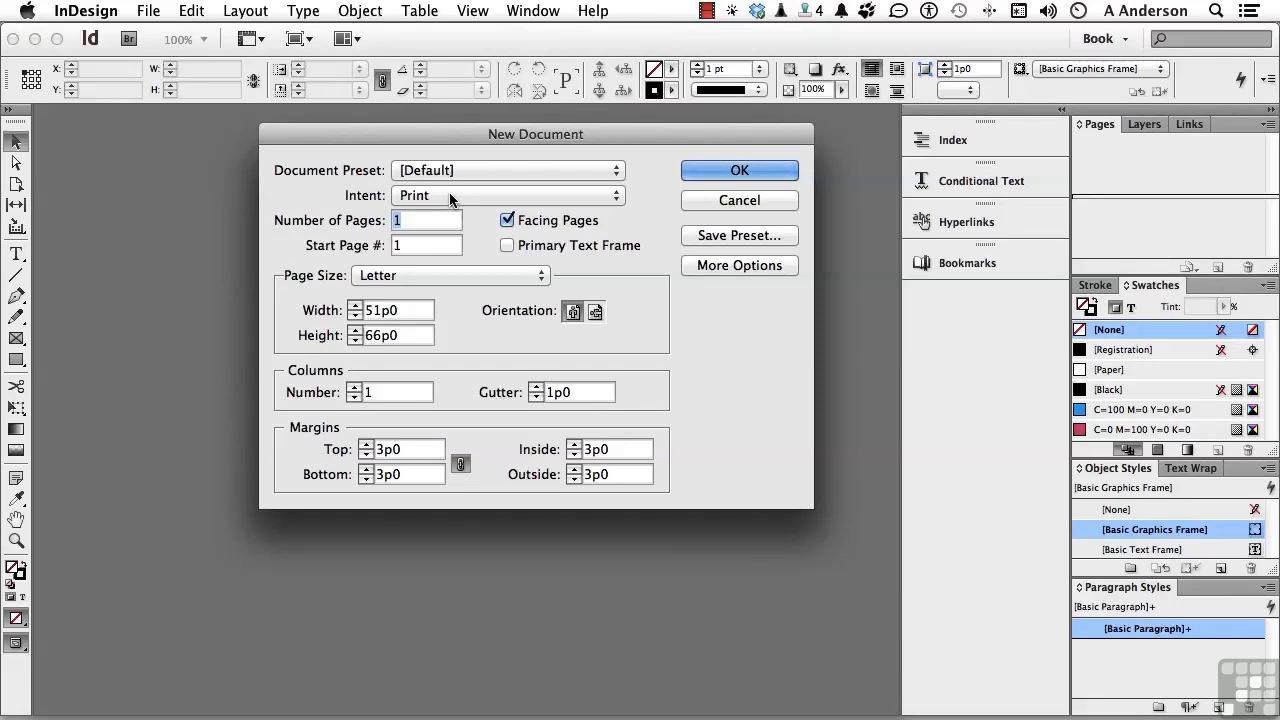
{"action": "left_click", "coordinate": [508, 196]}
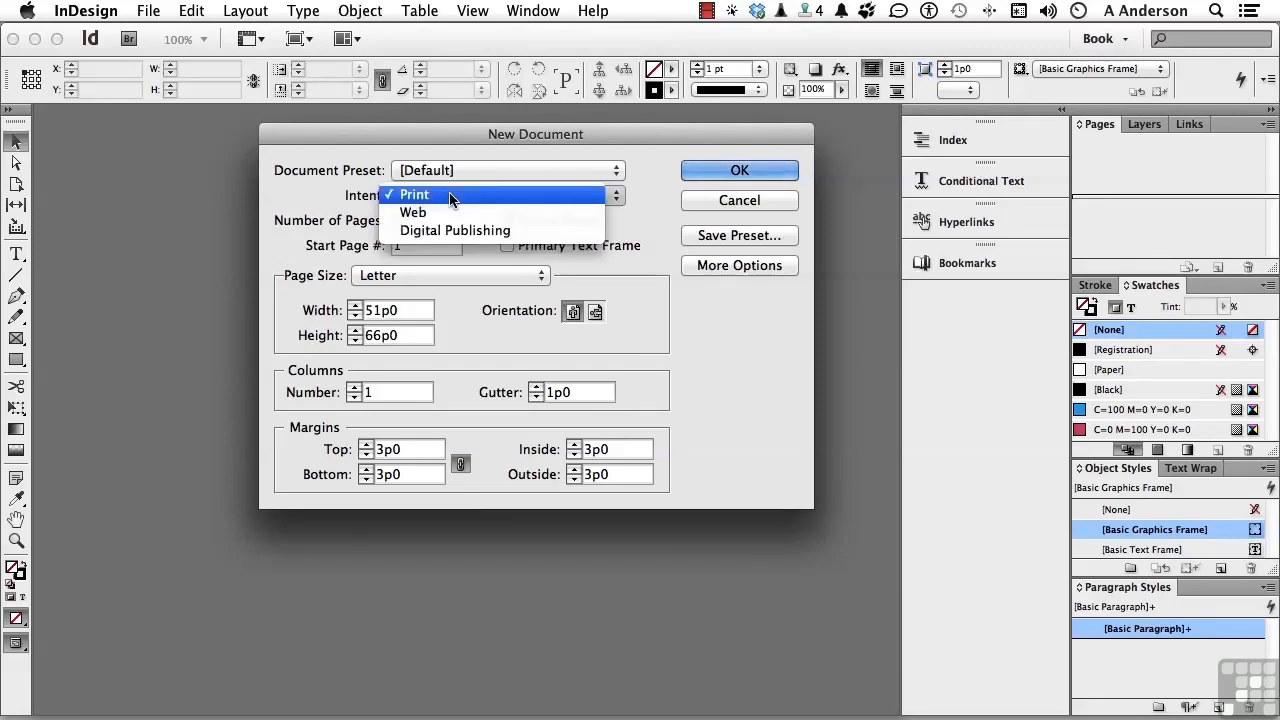
{"action": "left_click", "coordinate": [456, 230]}
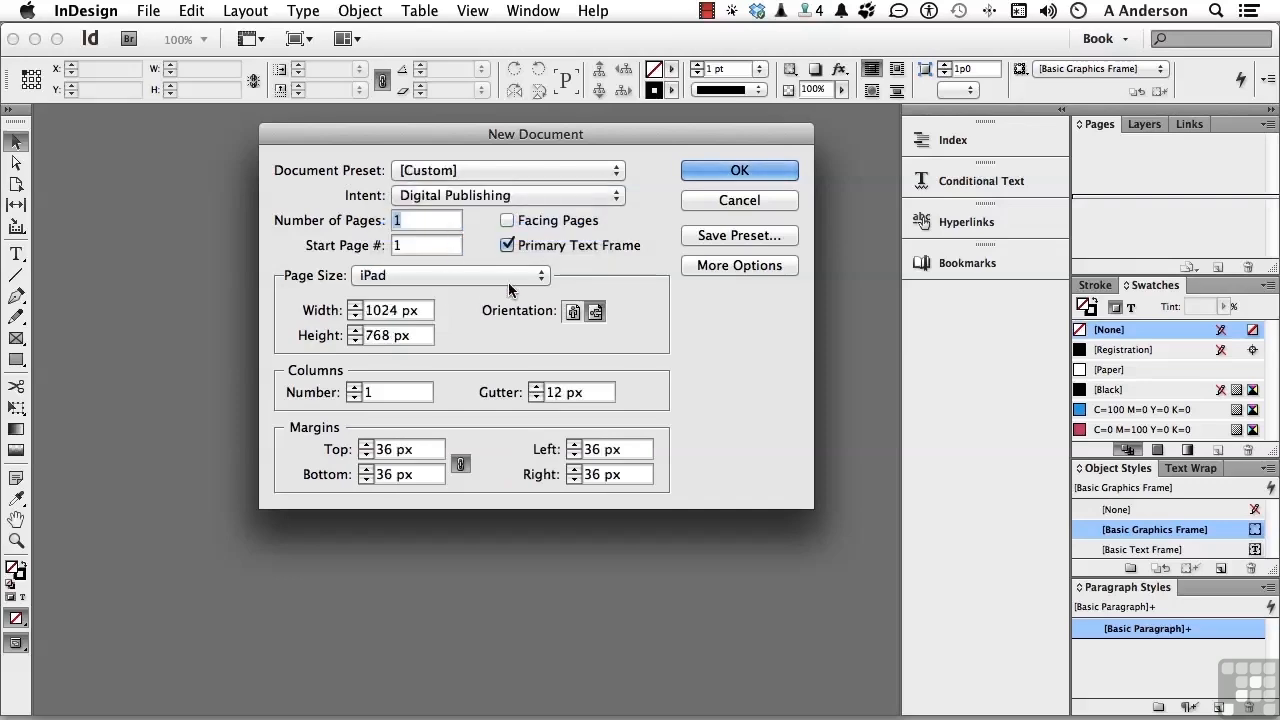
{"action": "left_click", "coordinate": [450, 276]}
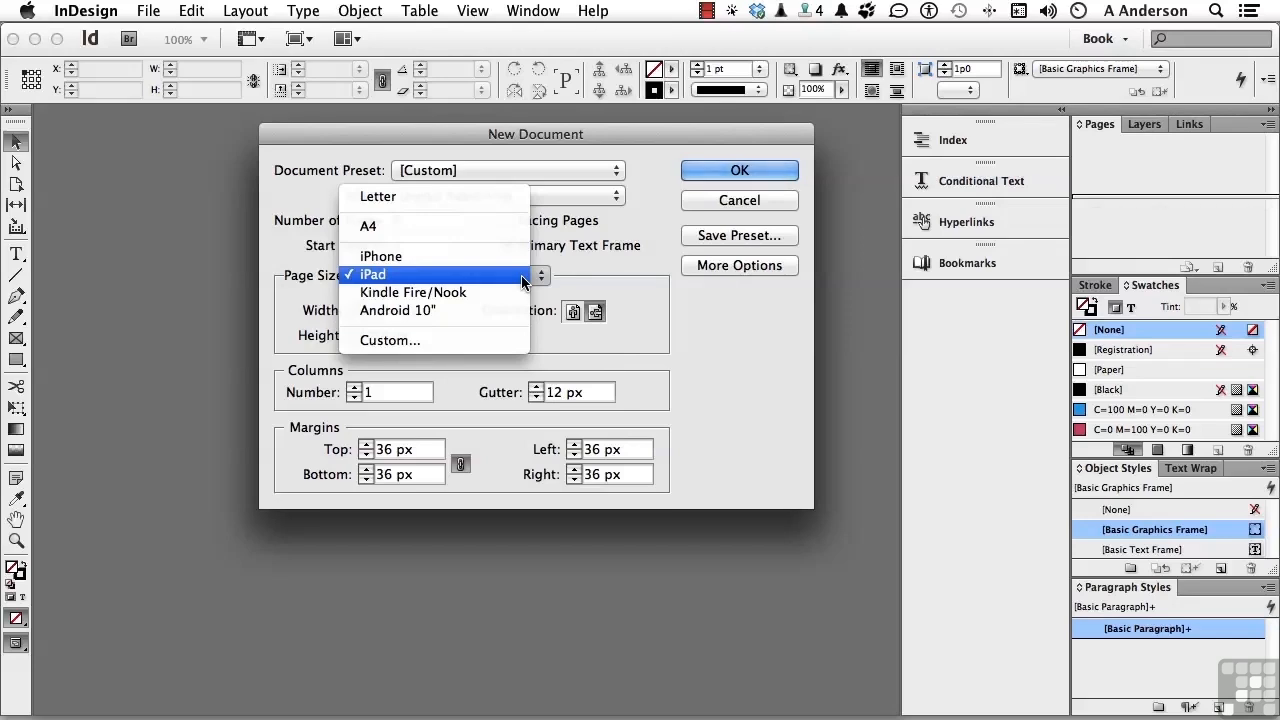
{"action": "mouse_move", "coordinate": [400, 196]}
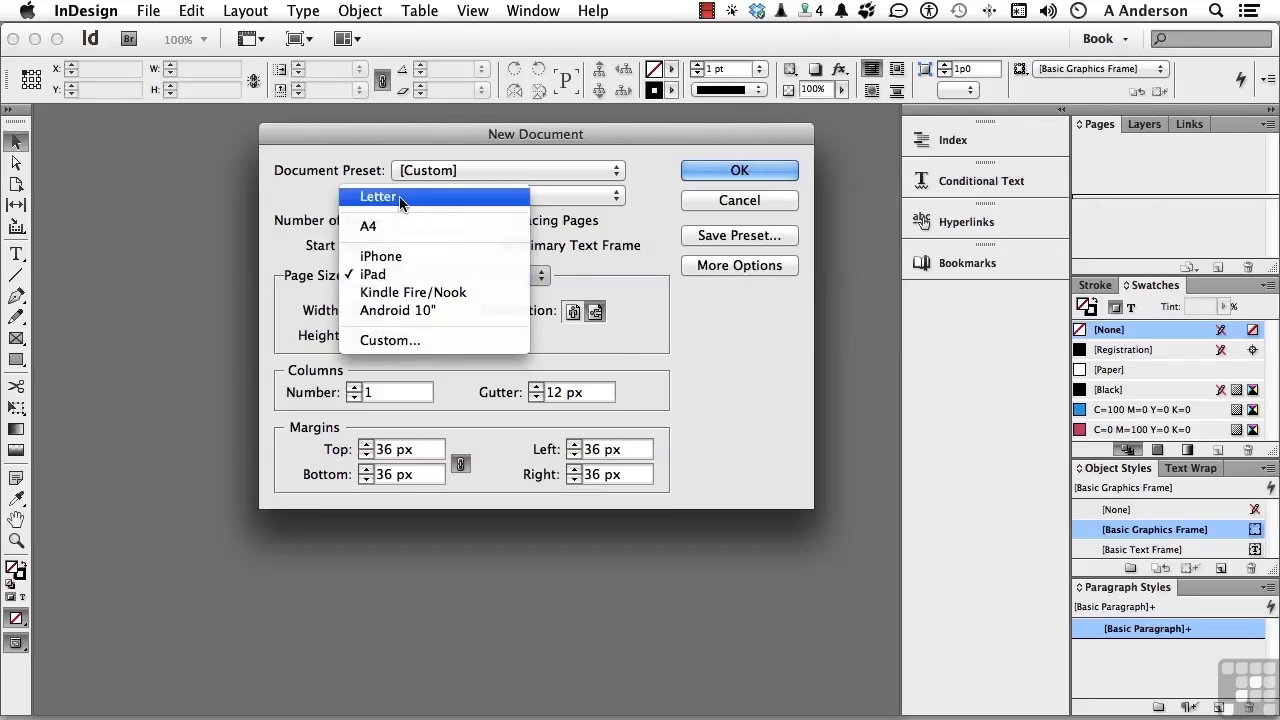
Step: Make the document Letter size, portrait, with Facing Pages, and begin saving a preset
{"action": "left_click", "coordinate": [378, 196]}
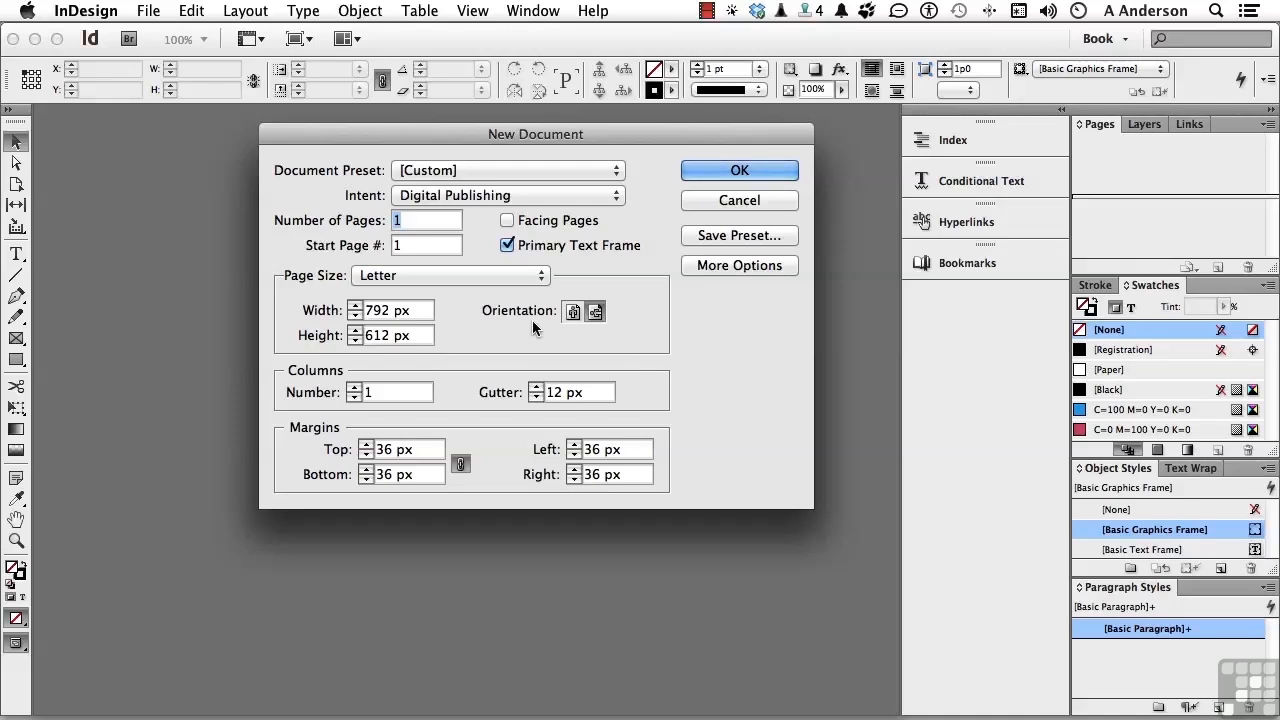
{"action": "left_click", "coordinate": [572, 312]}
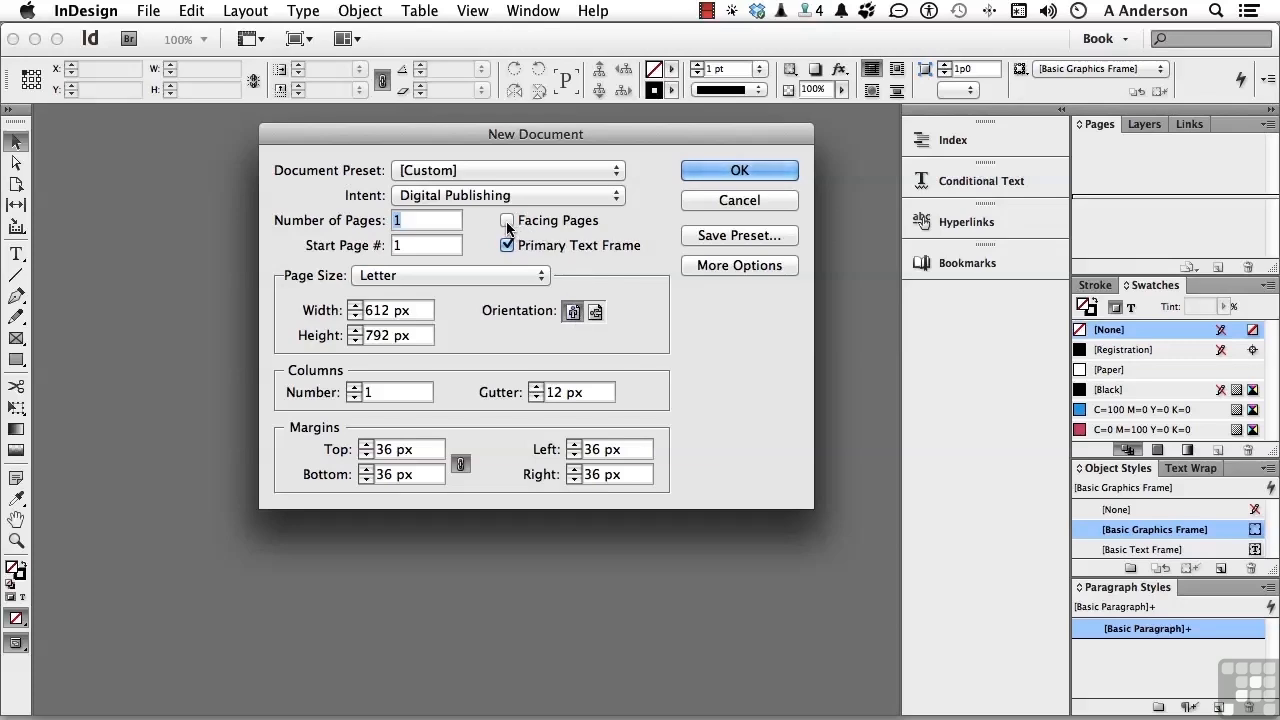
{"action": "left_click", "coordinate": [508, 220]}
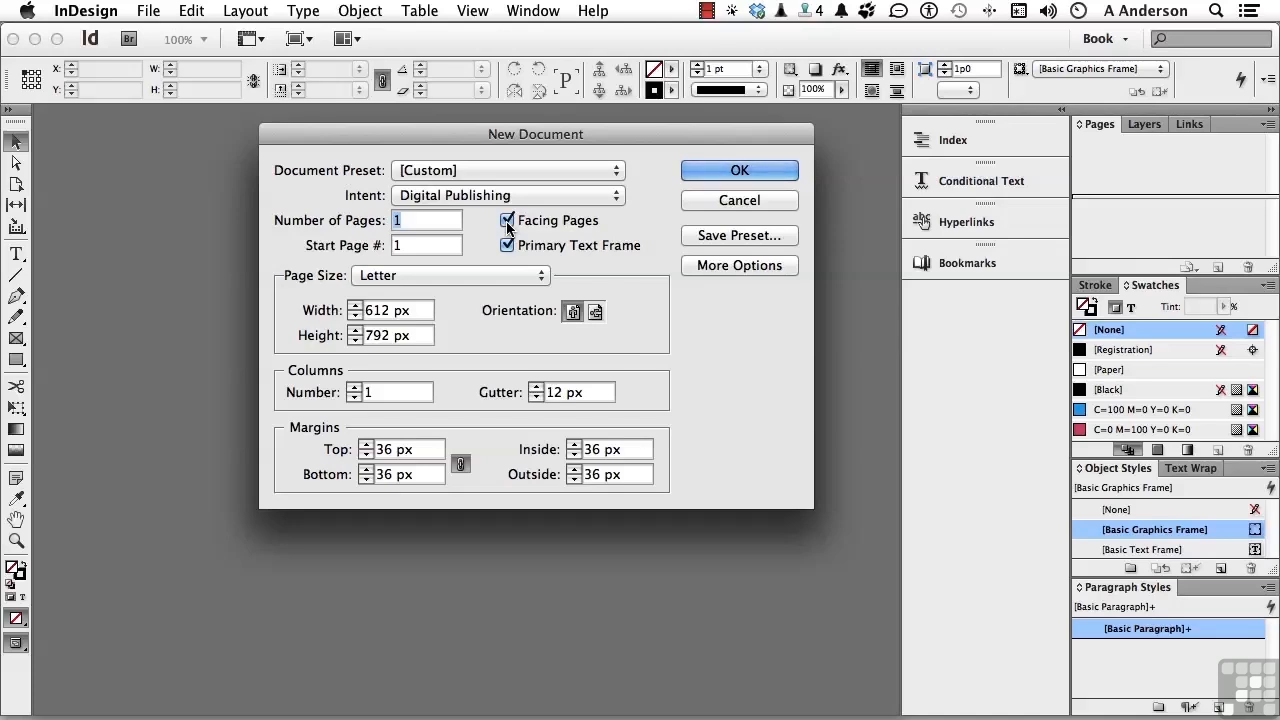
{"action": "left_click", "coordinate": [508, 220]}
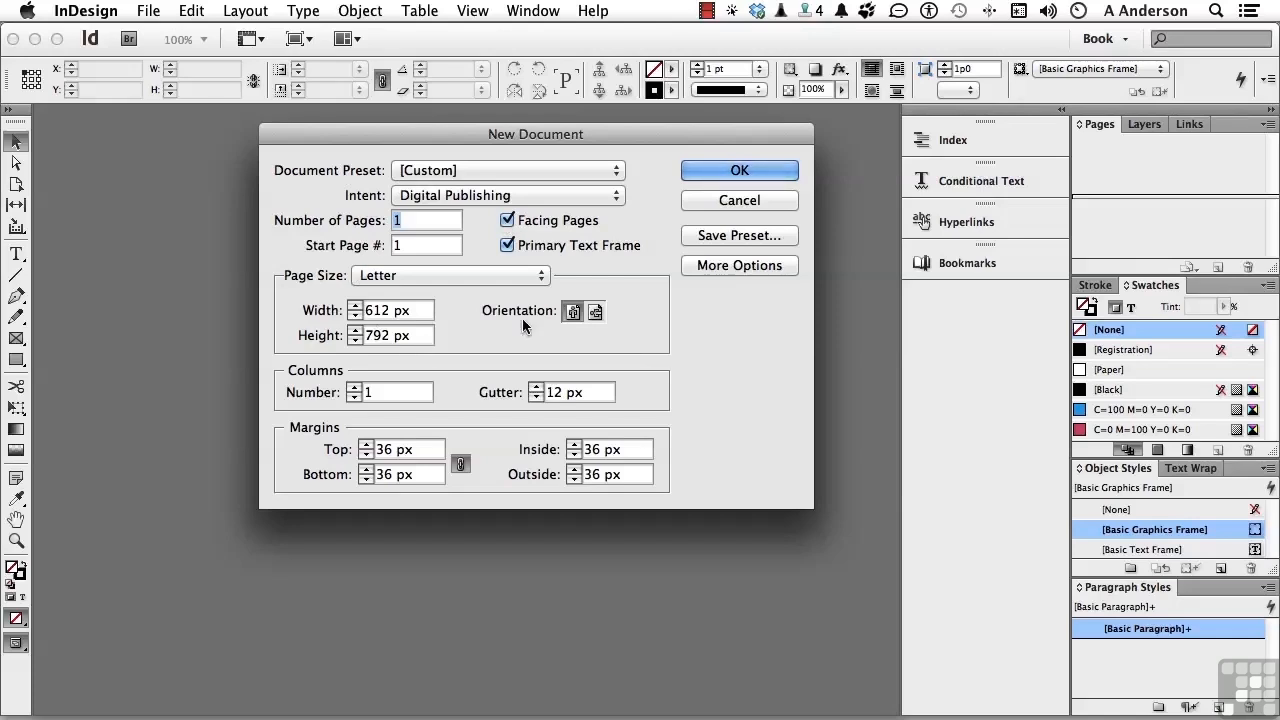
{"action": "left_click", "coordinate": [740, 236]}
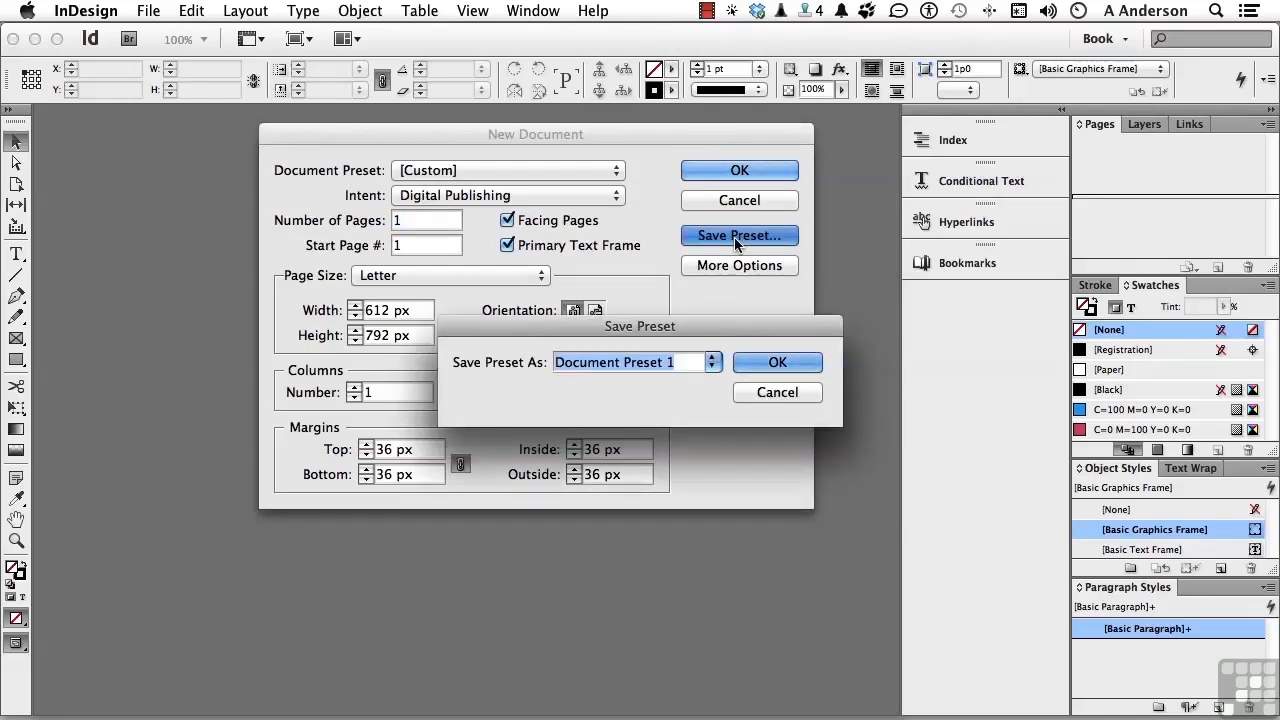
Step: Name the preset 'Novel Multipurpose' and create the blank Letter portrait document from it
{"action": "type", "text": "Novel Multi"}
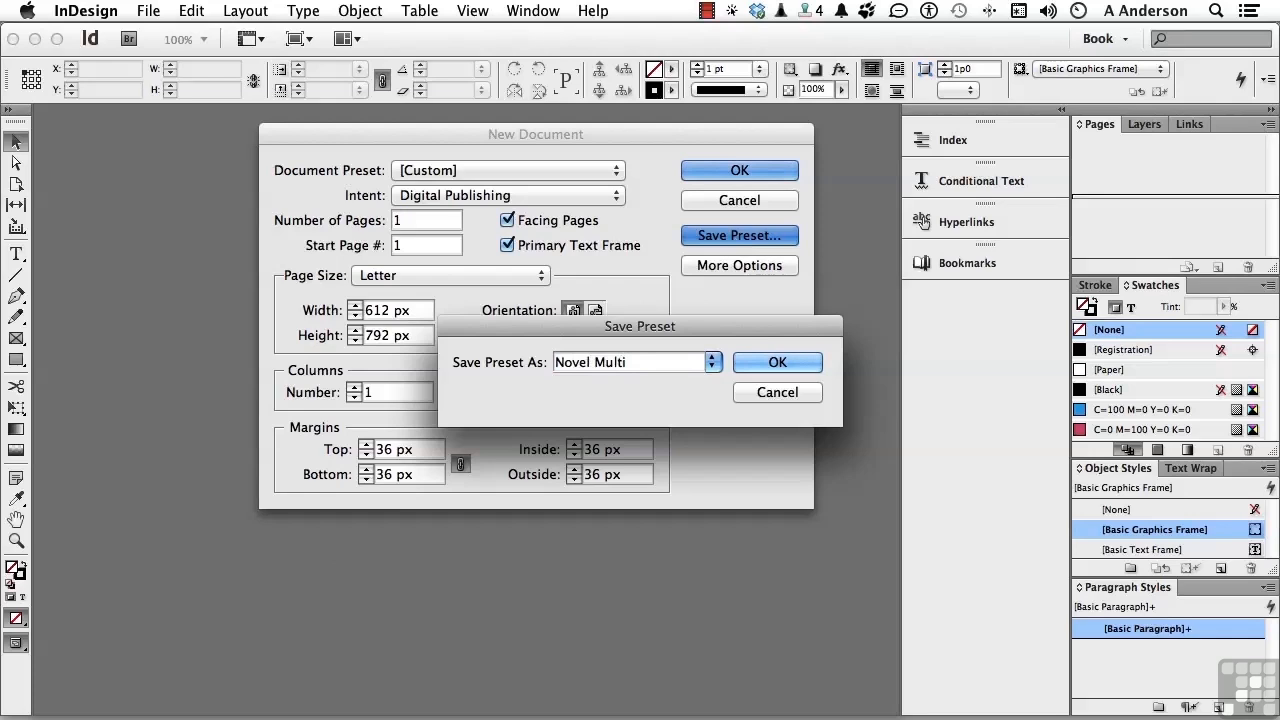
{"action": "type", "text": "purpose"}
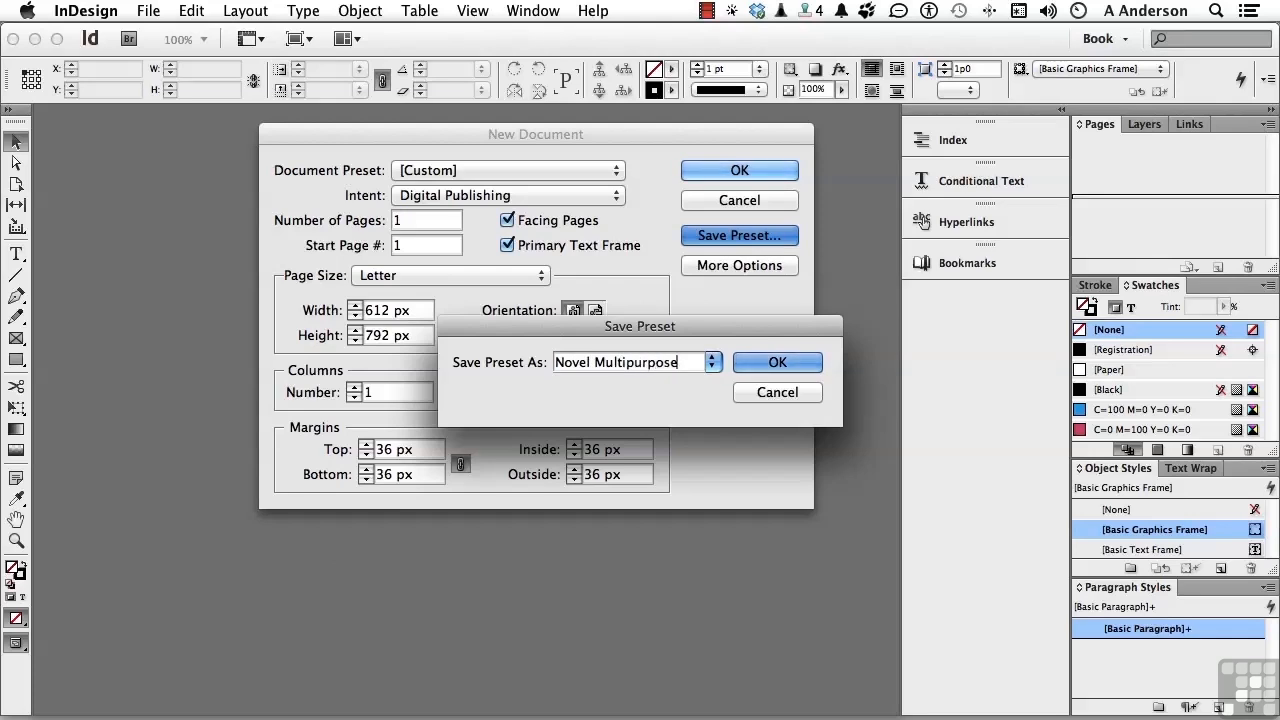
{"action": "left_click", "coordinate": [778, 362]}
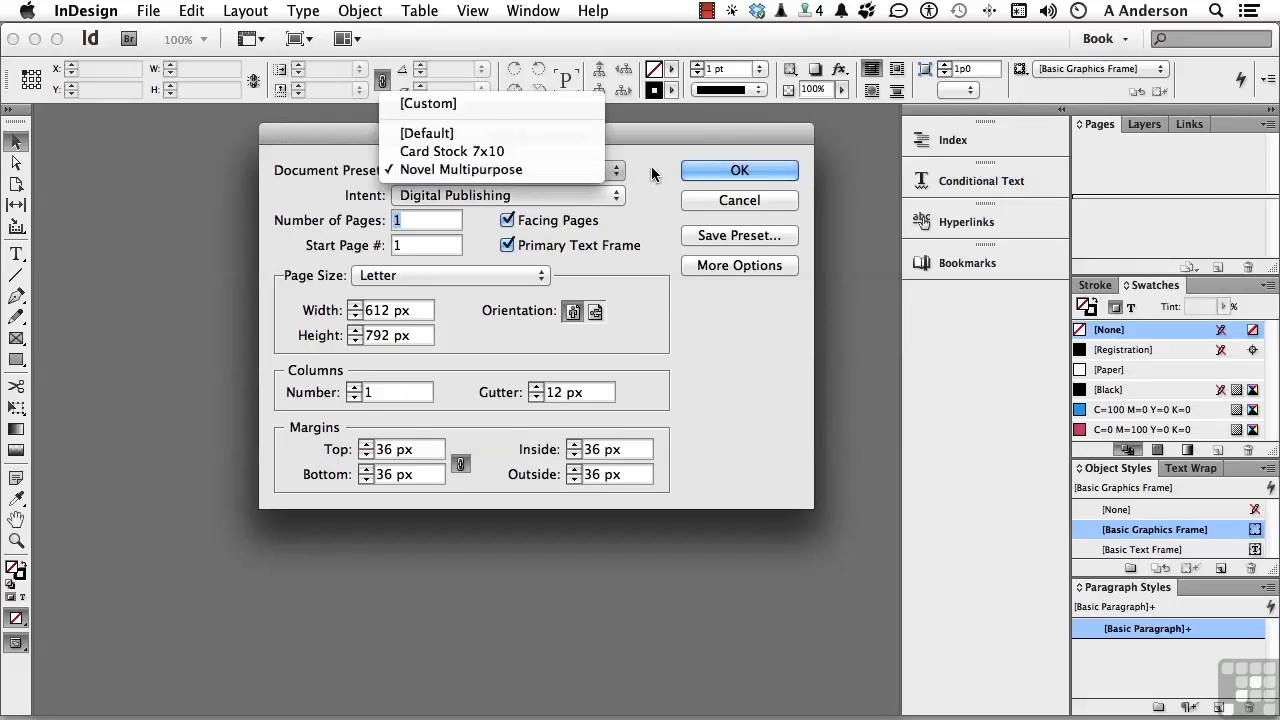
{"action": "left_click", "coordinate": [740, 170]}
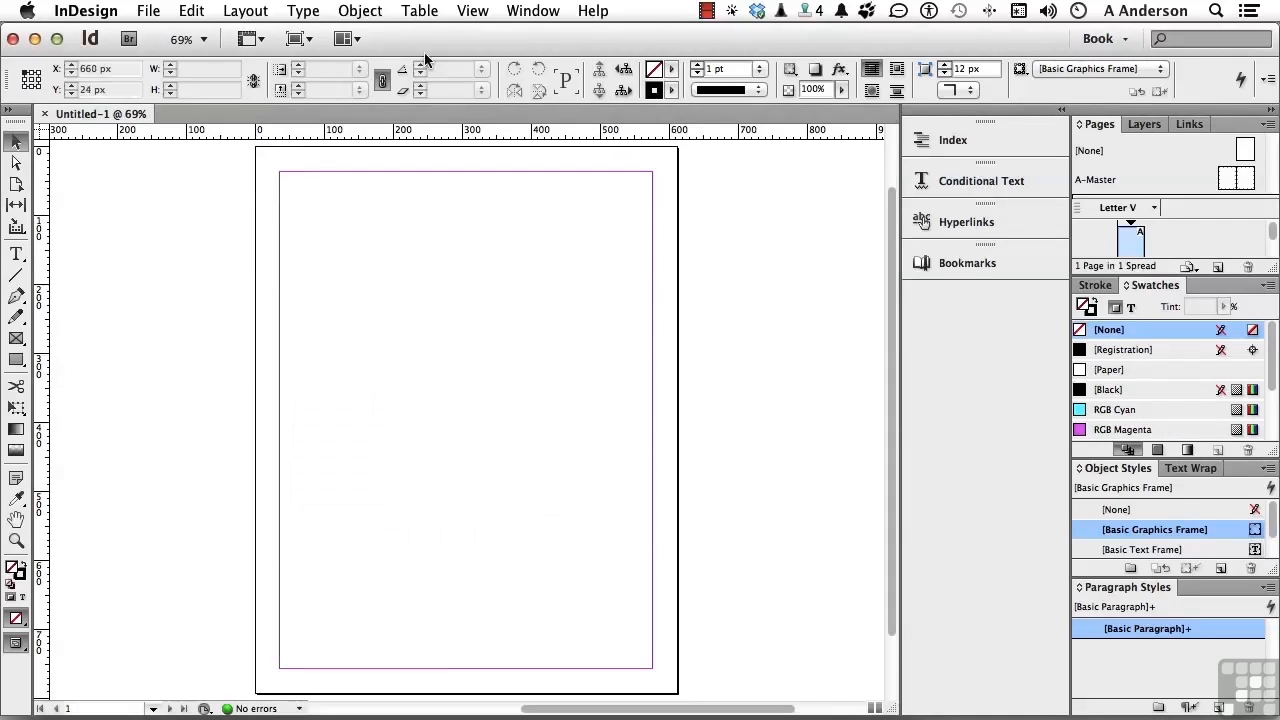
{"action": "left_click", "coordinate": [148, 12]}
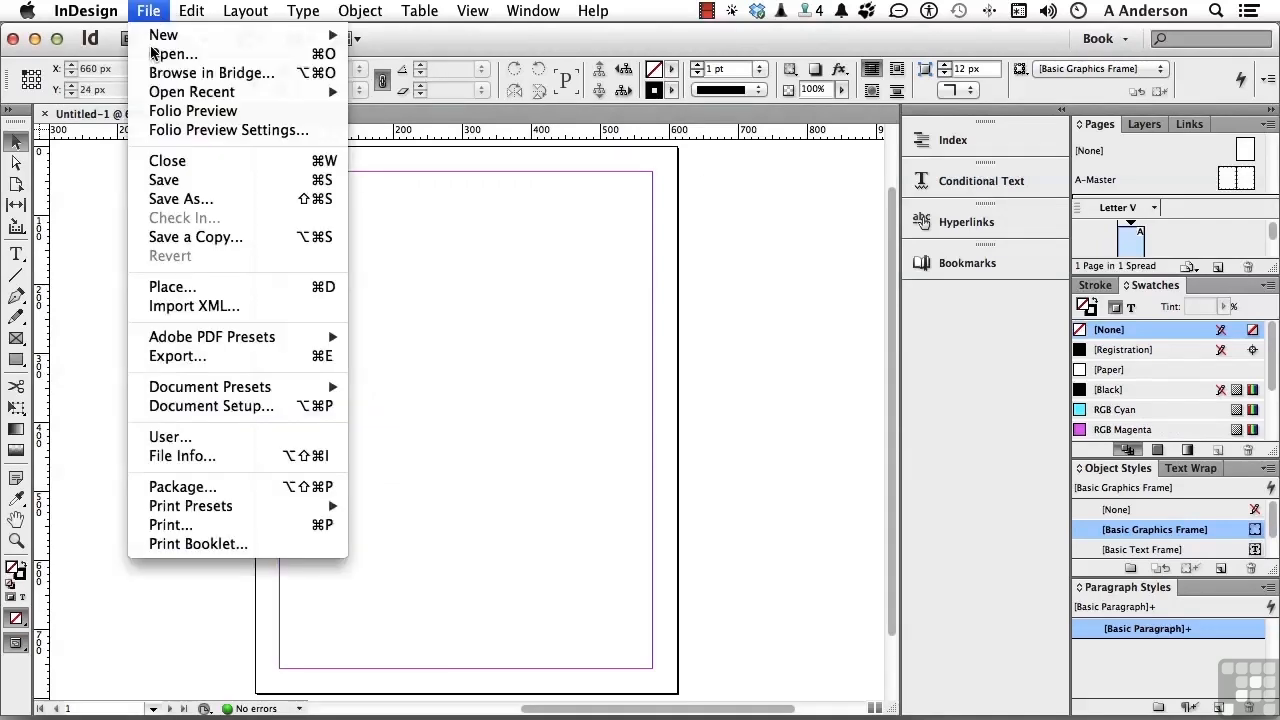
{"action": "left_click", "coordinate": [180, 200]}
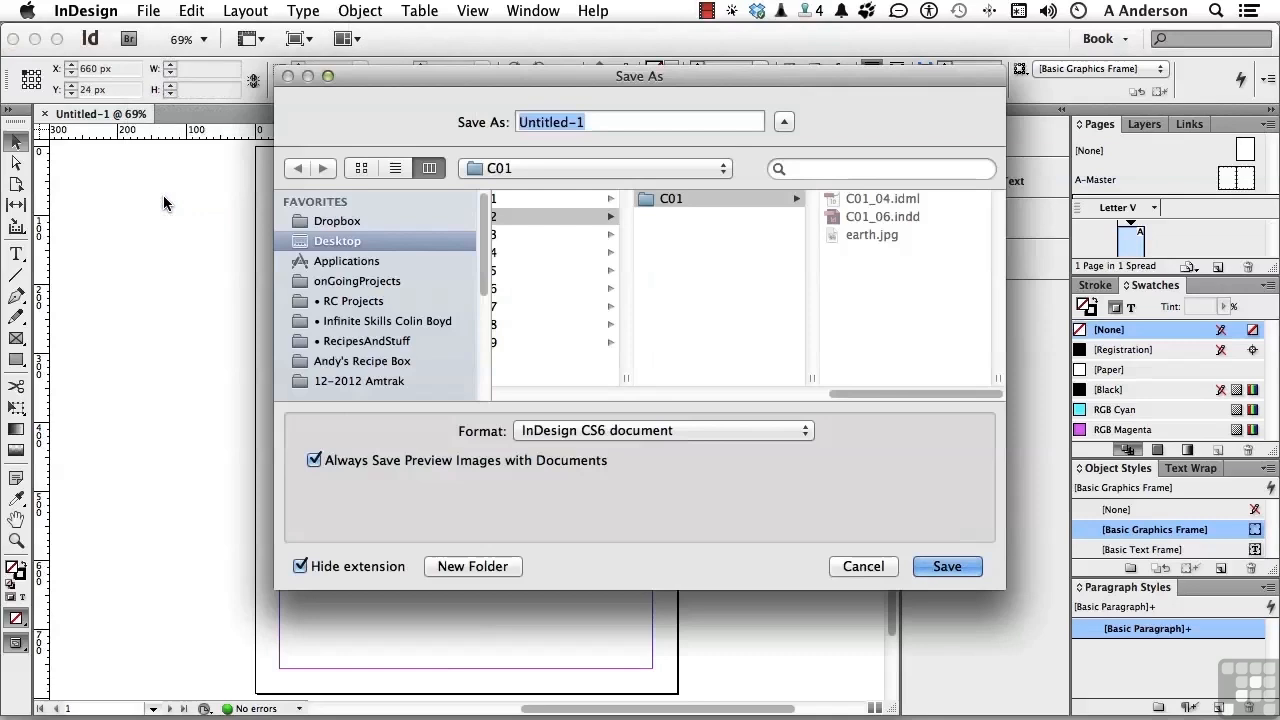
{"action": "left_click", "coordinate": [662, 430]}
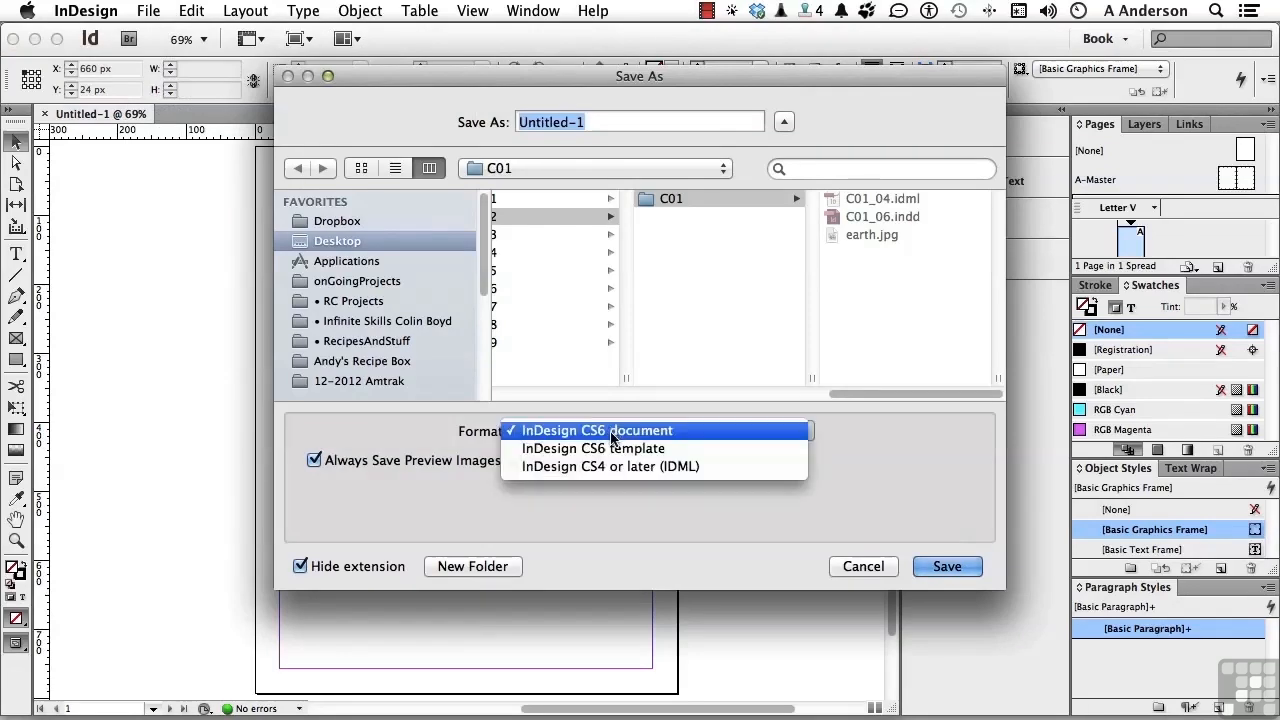
{"action": "left_click", "coordinate": [596, 430]}
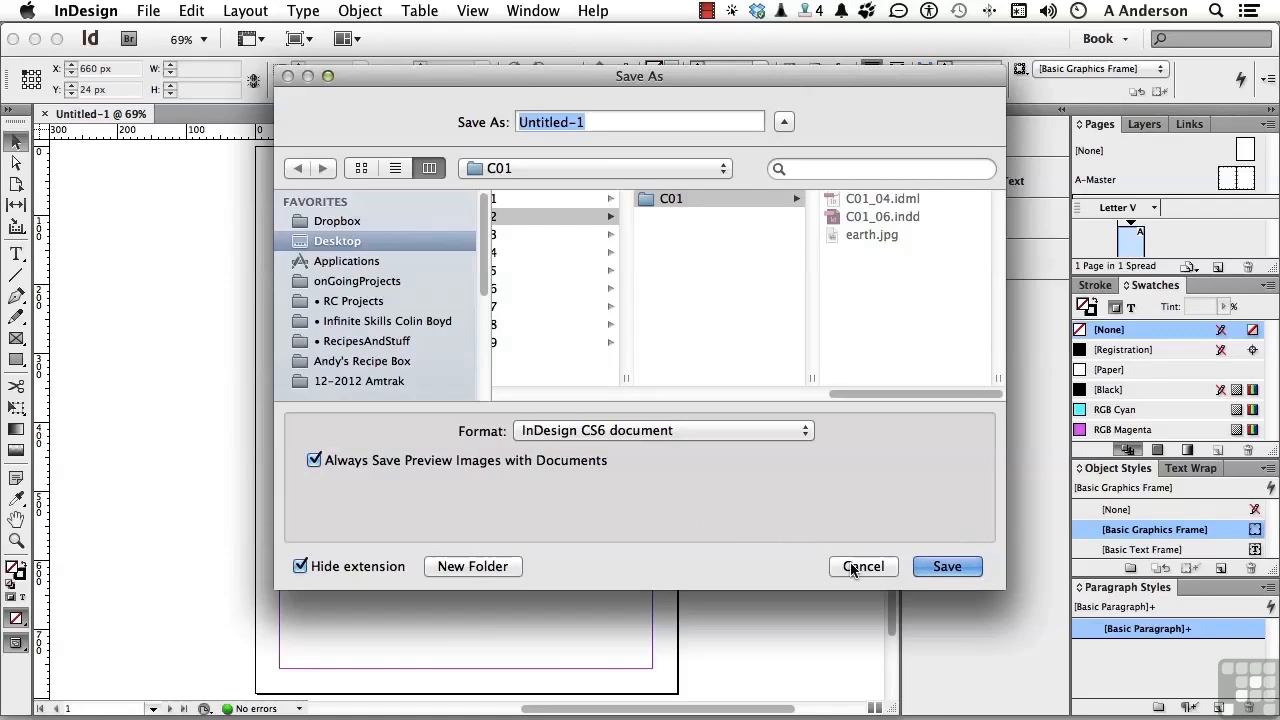
{"action": "left_click", "coordinate": [862, 566]}
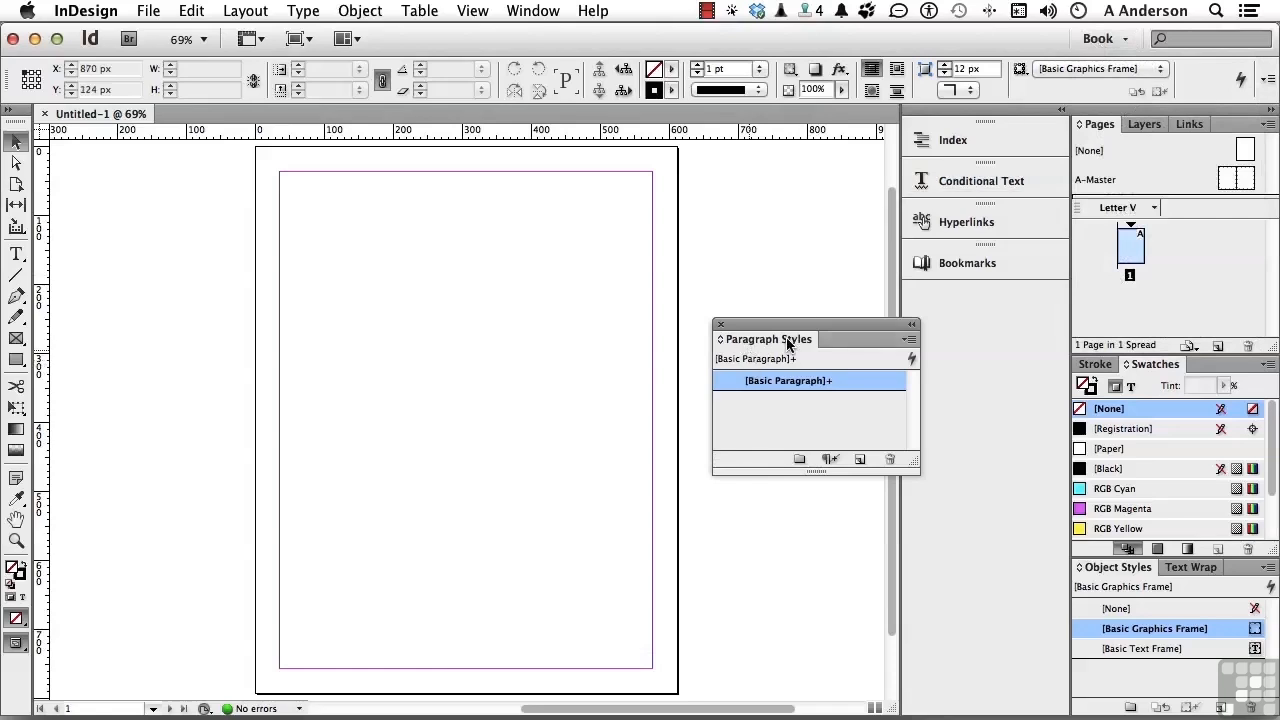
{"action": "mouse_move", "coordinate": [788, 414]}
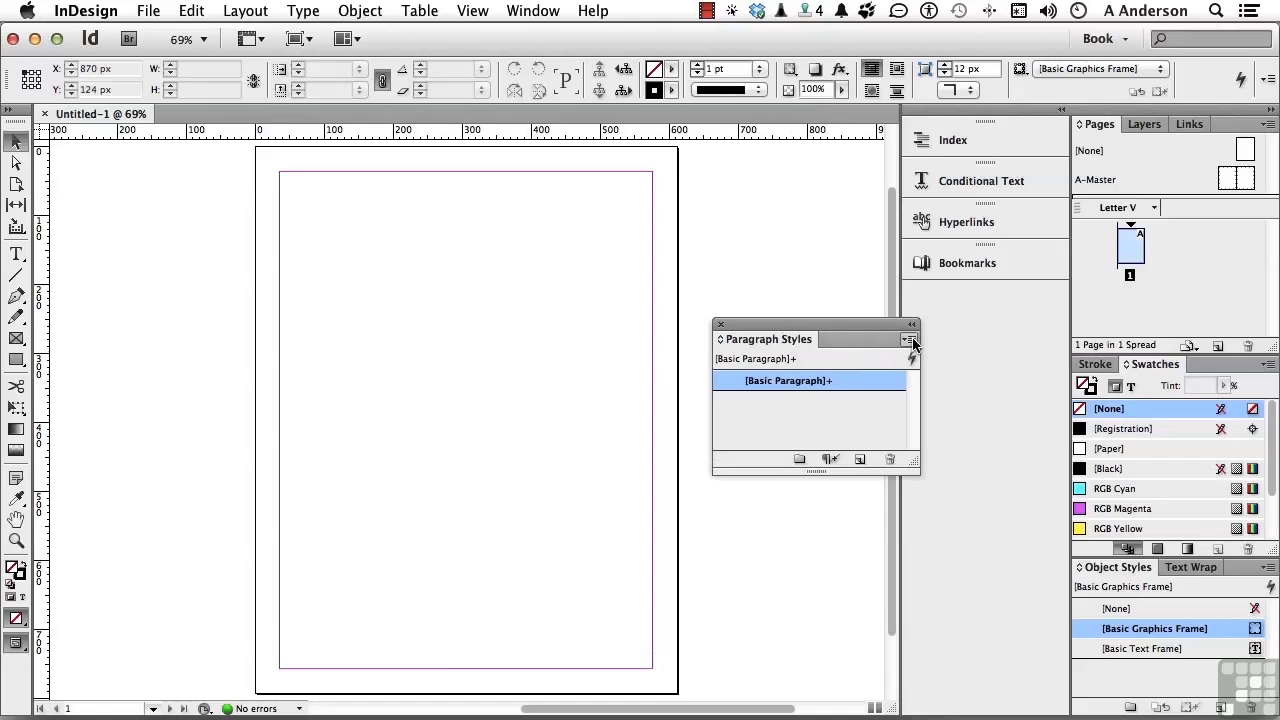
Step: Choose Load Paragraph Styles and pick C01_06.indd from the Template folder as the source
{"action": "left_click", "coordinate": [908, 340]}
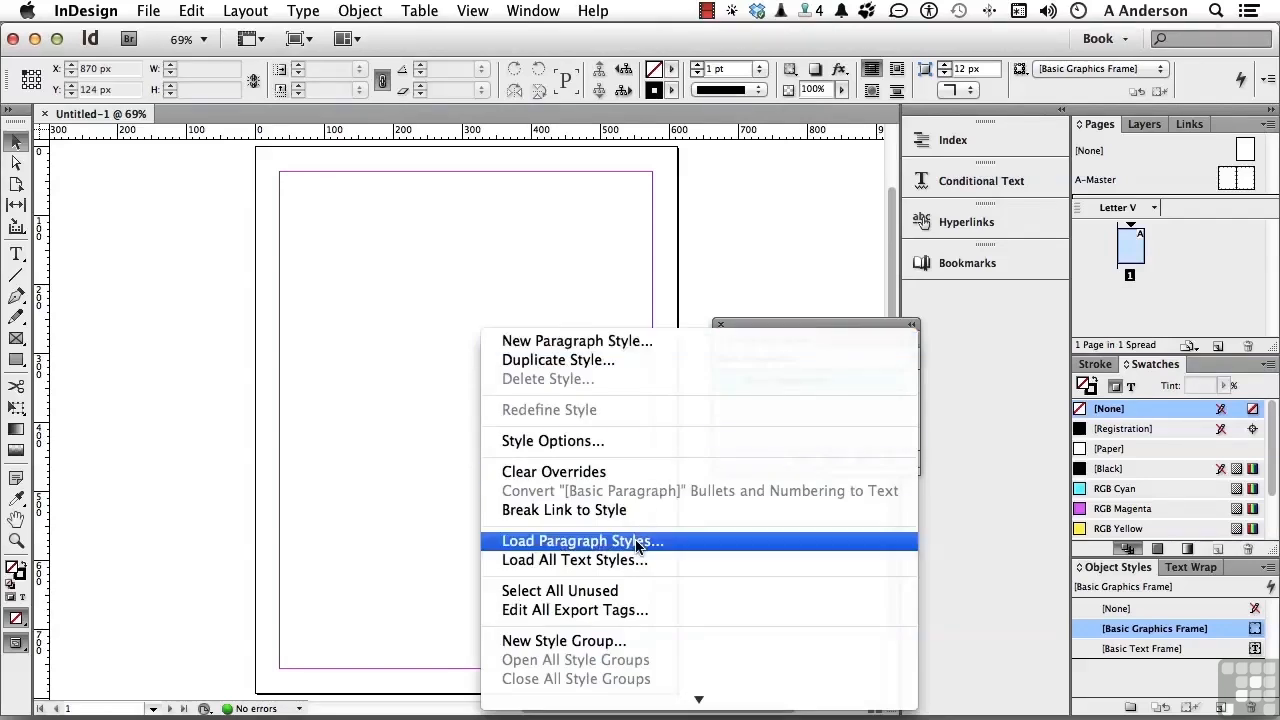
{"action": "left_click", "coordinate": [582, 540]}
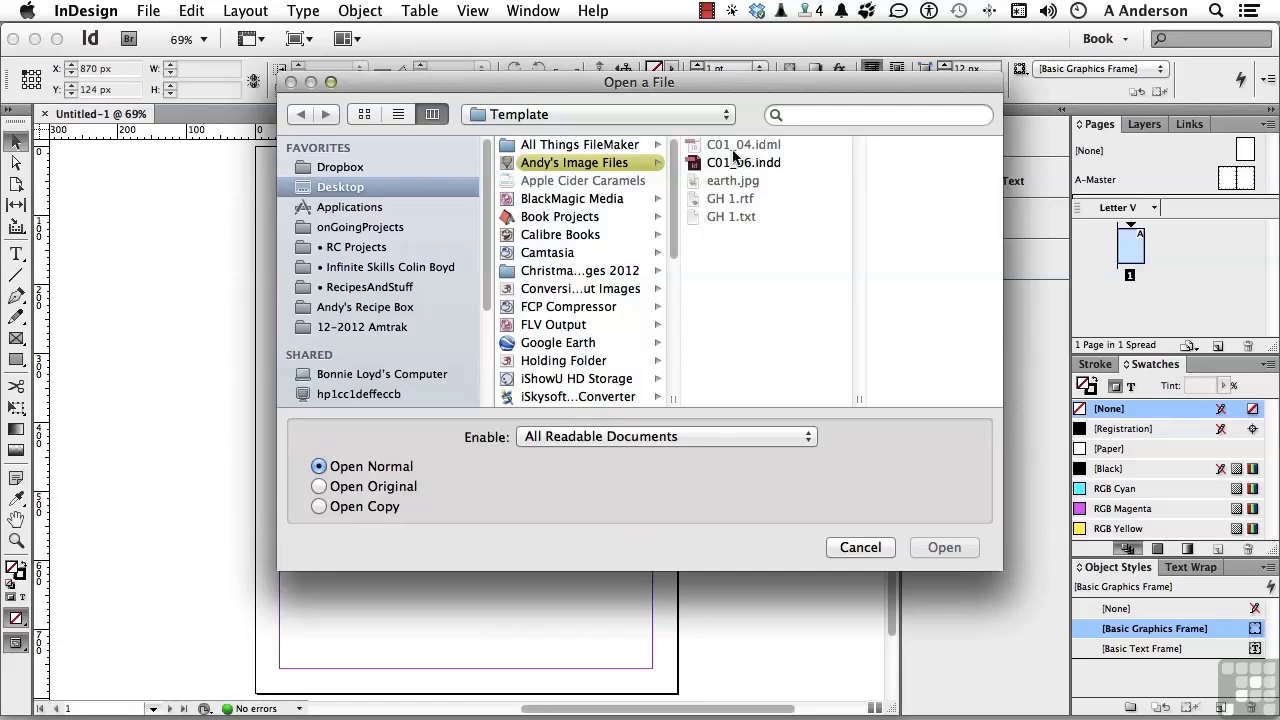
{"action": "mouse_move", "coordinate": [744, 162]}
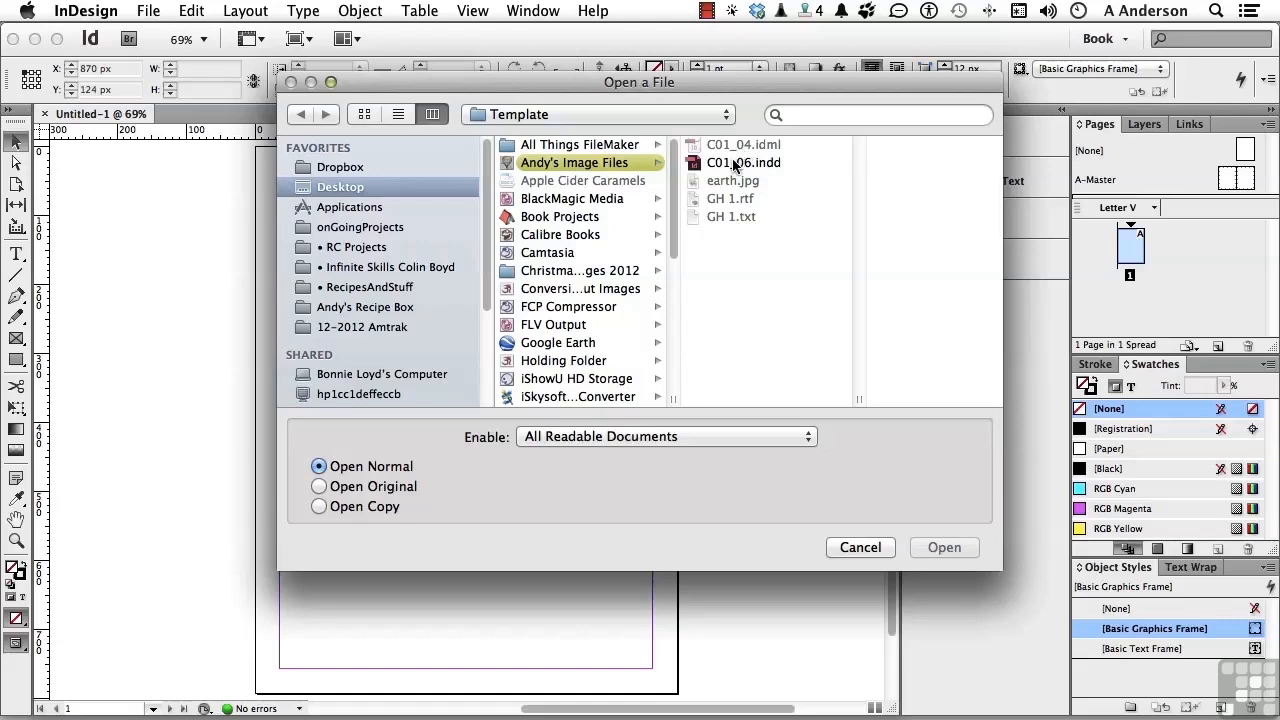
{"action": "left_click", "coordinate": [744, 162]}
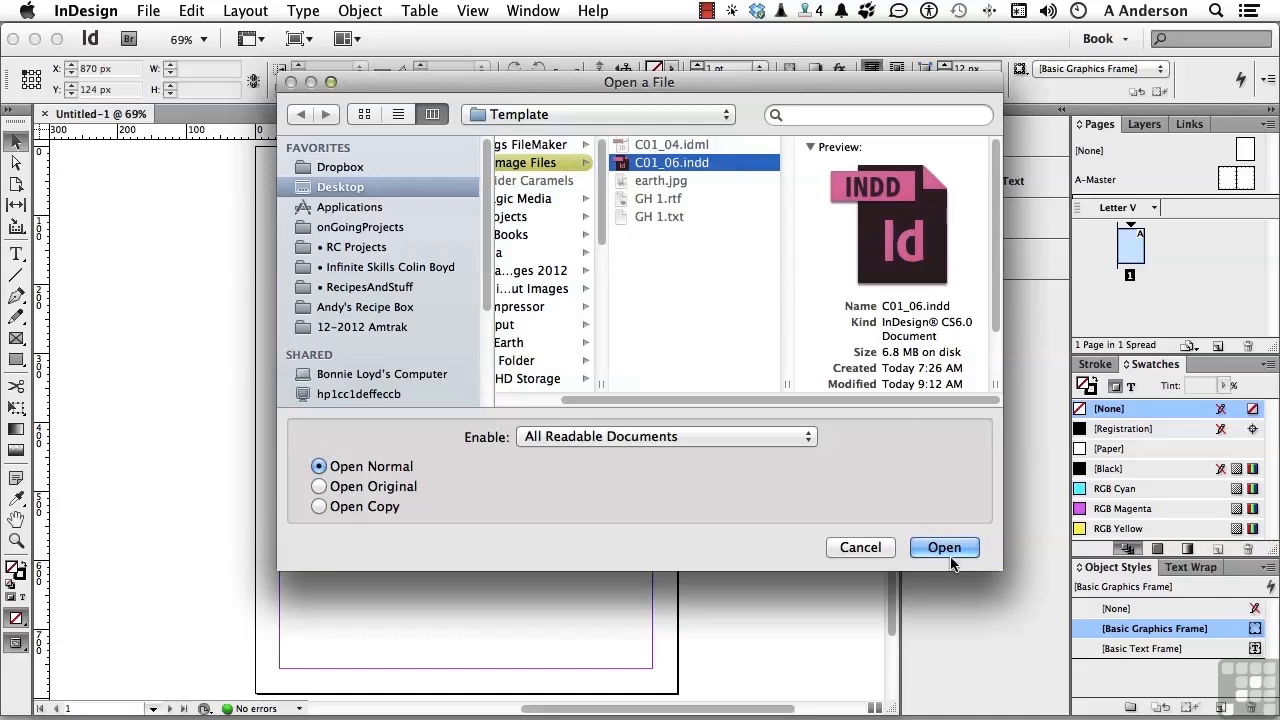
{"action": "left_click", "coordinate": [944, 548]}
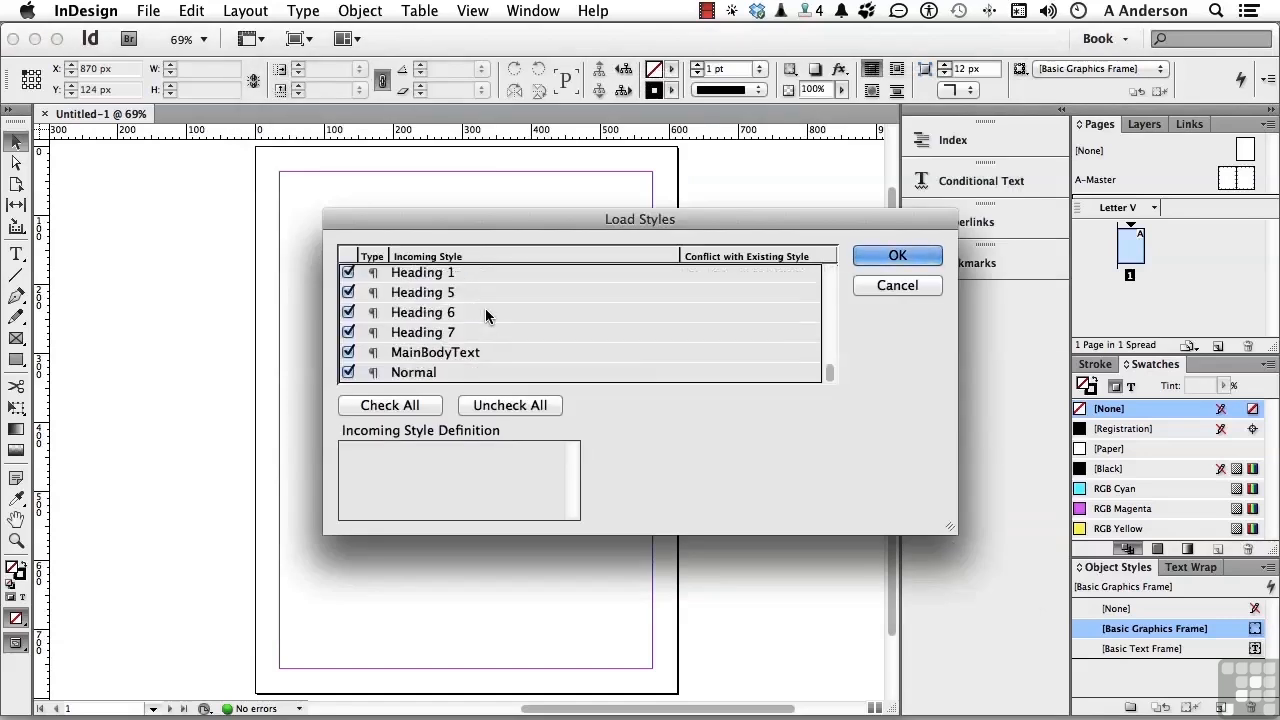
{"action": "mouse_move", "coordinate": [510, 314]}
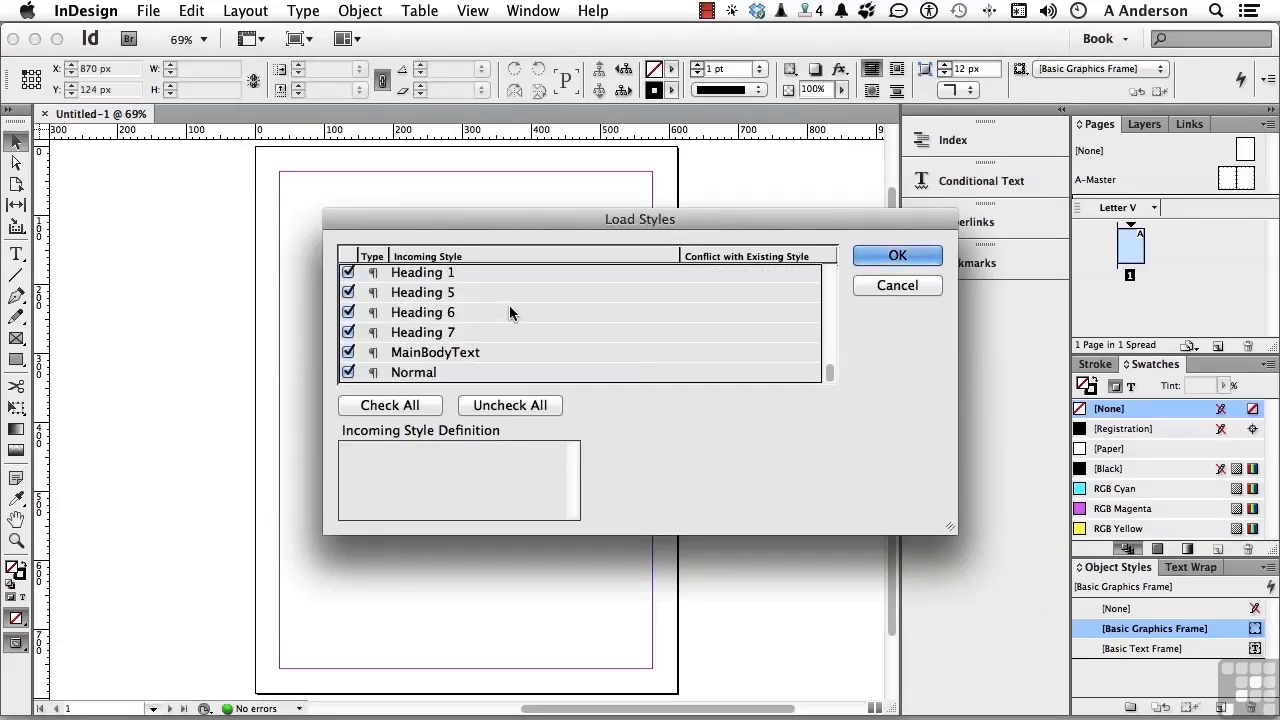
Step: Load all checked styles, including MainBodyText, FirstParagraph and the headings, into the document
{"action": "left_click", "coordinate": [896, 256]}
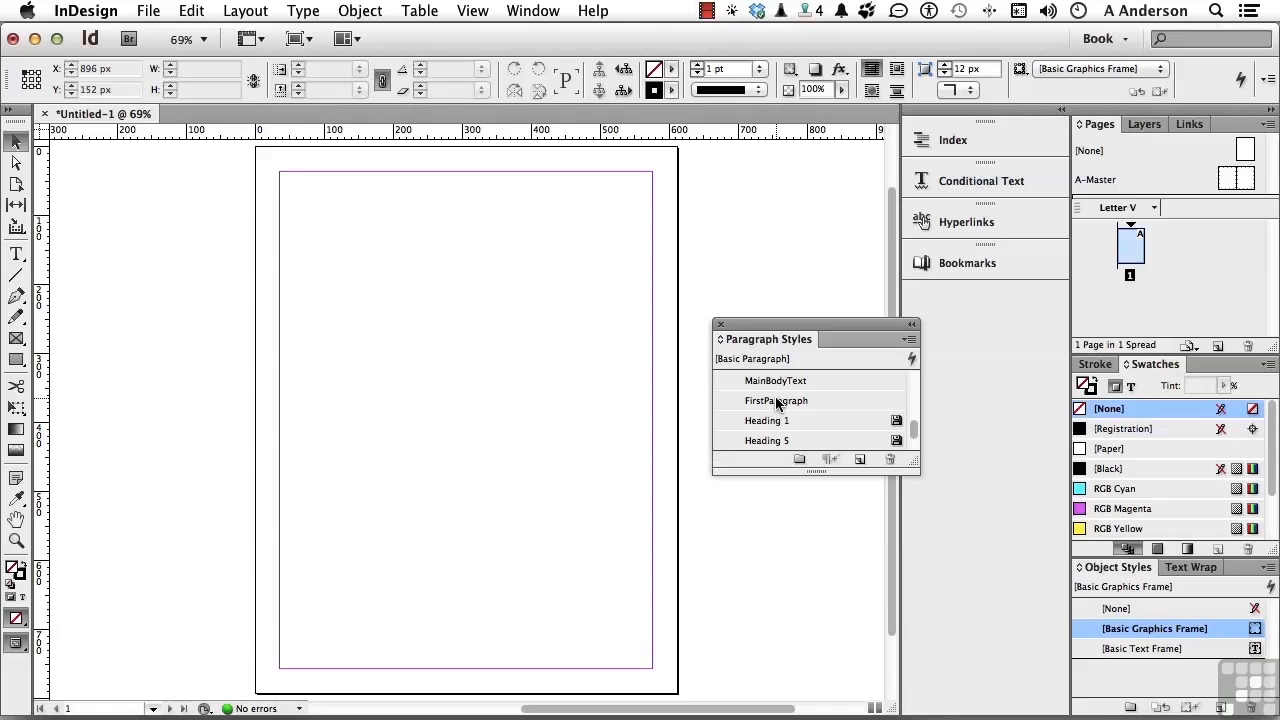
Step: Start Save As and name the file Novel_Template
{"action": "left_click", "coordinate": [148, 12]}
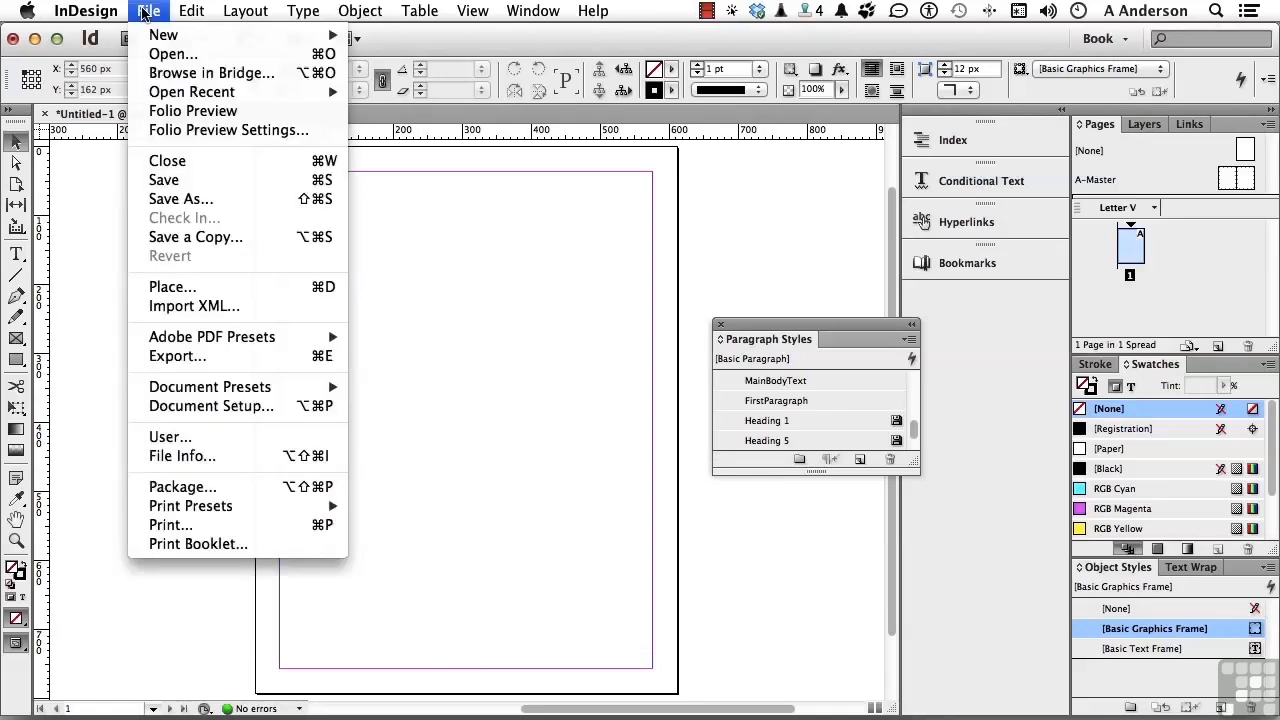
{"action": "mouse_move", "coordinate": [180, 200]}
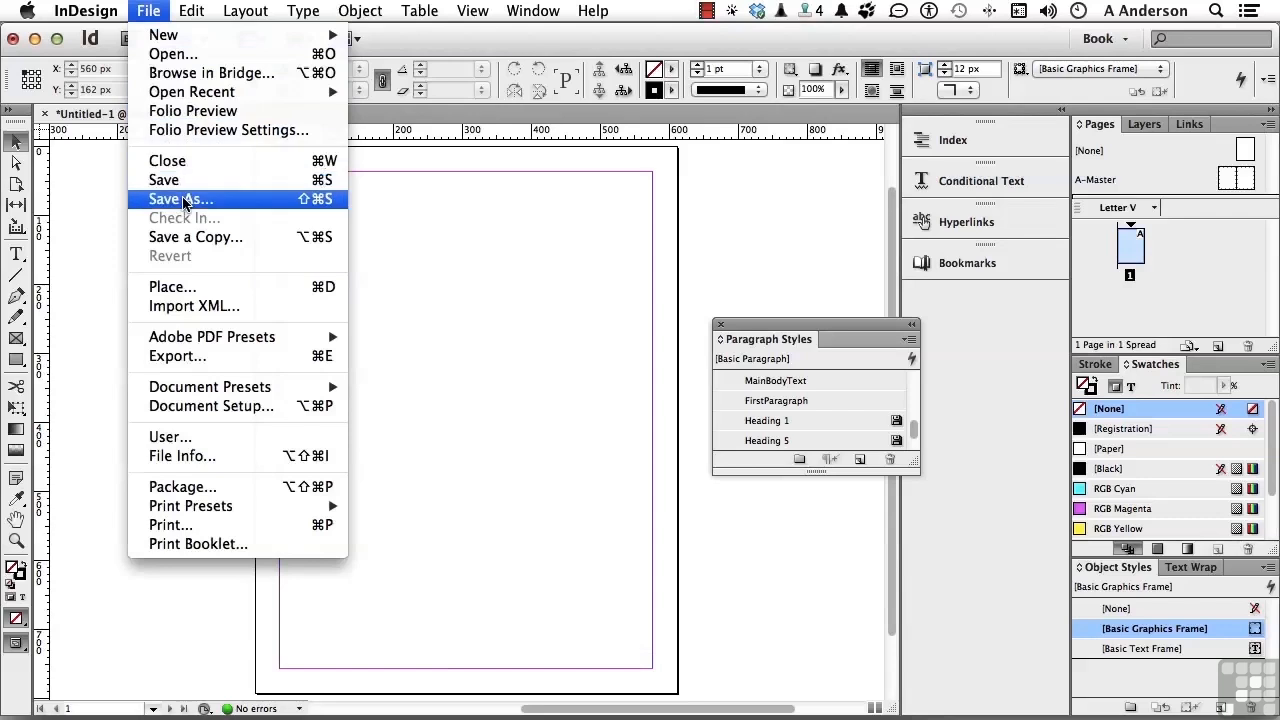
{"action": "left_click", "coordinate": [180, 200]}
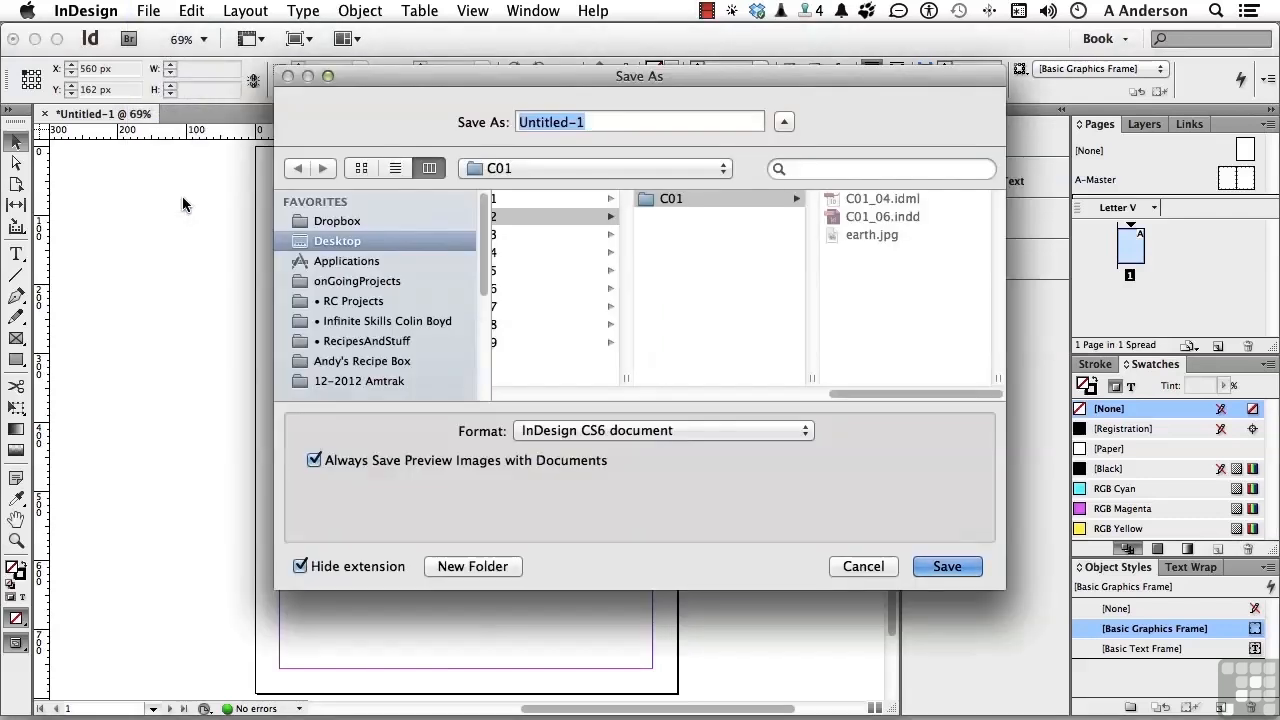
{"action": "type", "text": "Novel"}
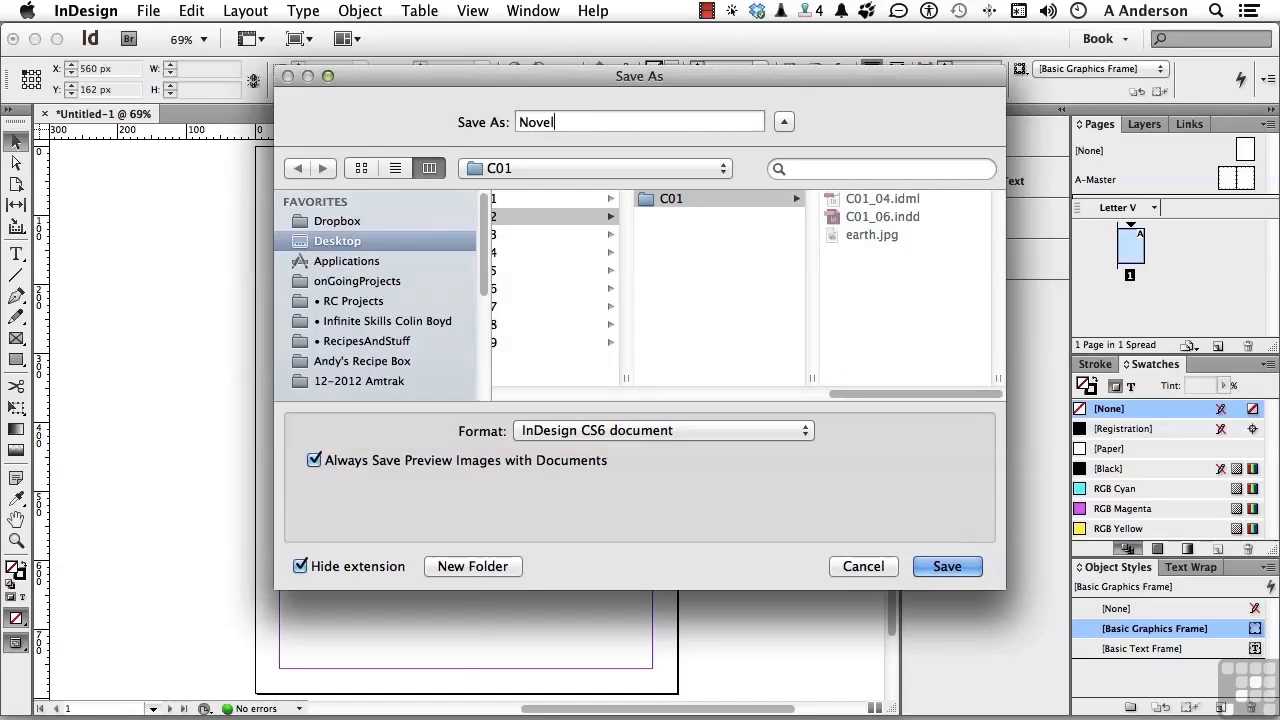
{"action": "type", "text": "_Template"}
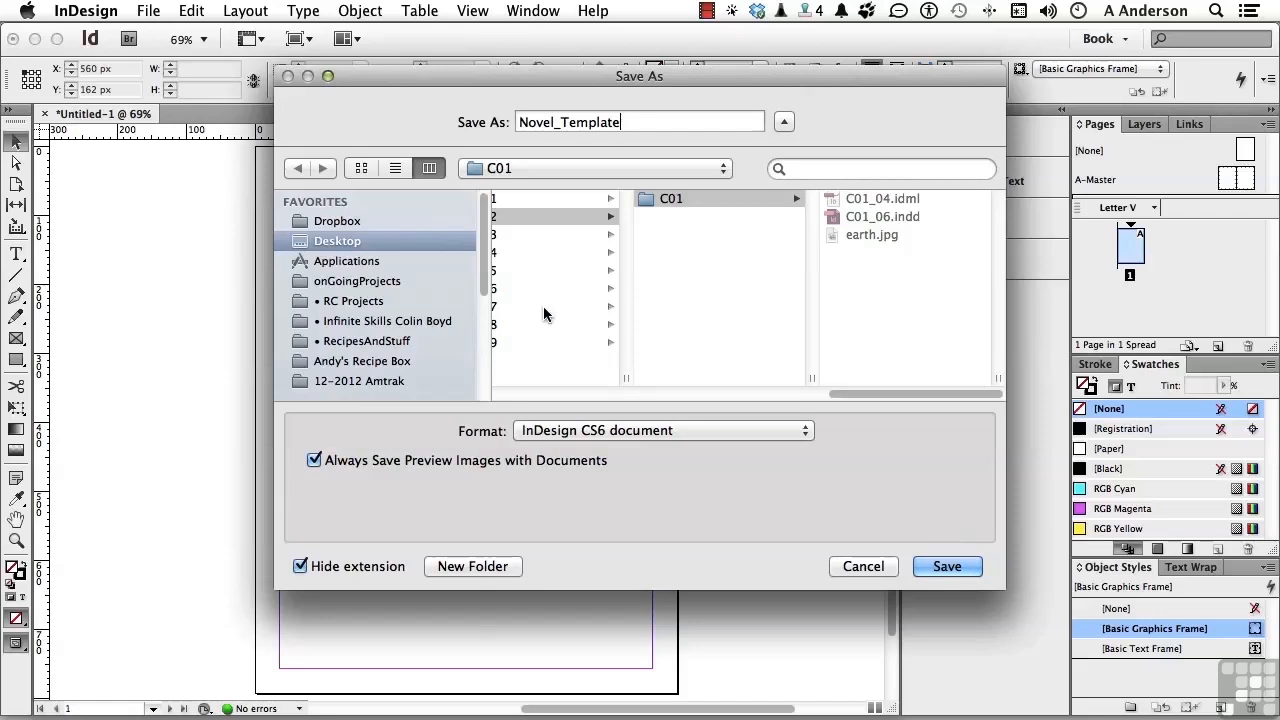
Step: Save it into Desktop > Template as an InDesign CS6 template (.indt)
{"action": "left_click", "coordinate": [336, 240]}
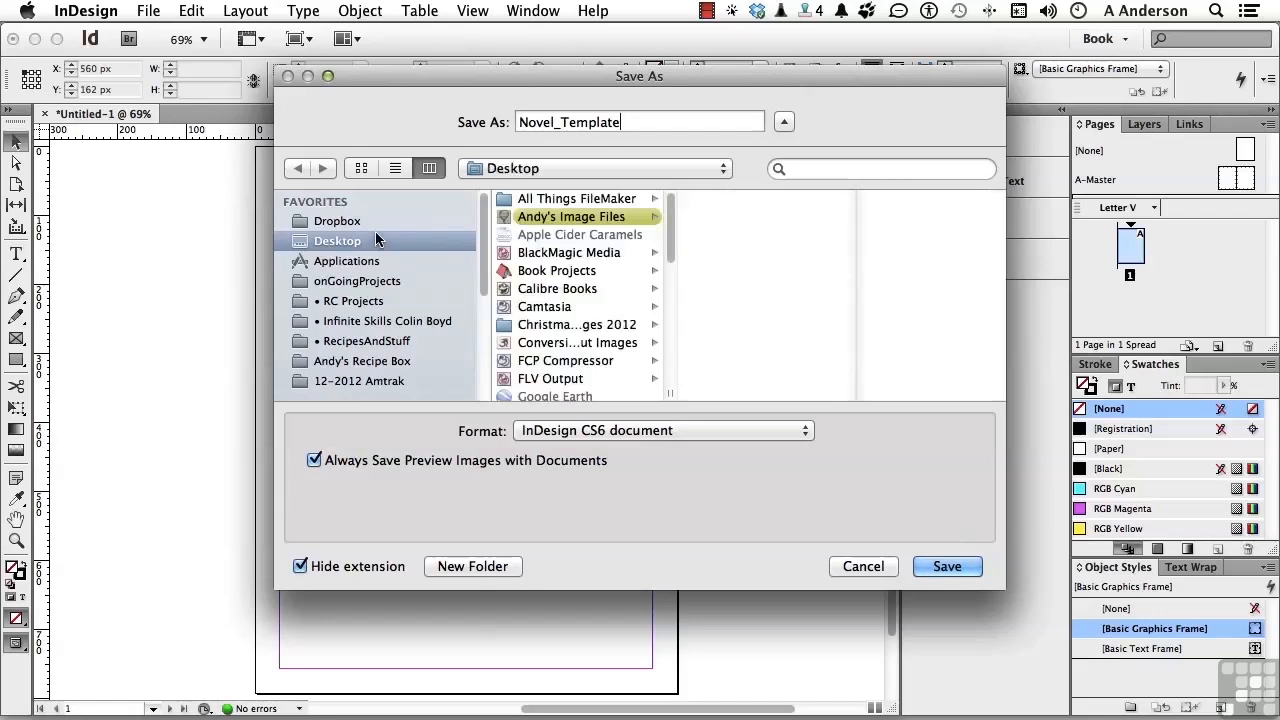
{"action": "scroll", "scroll_direction": "down", "scroll_amount": 3}
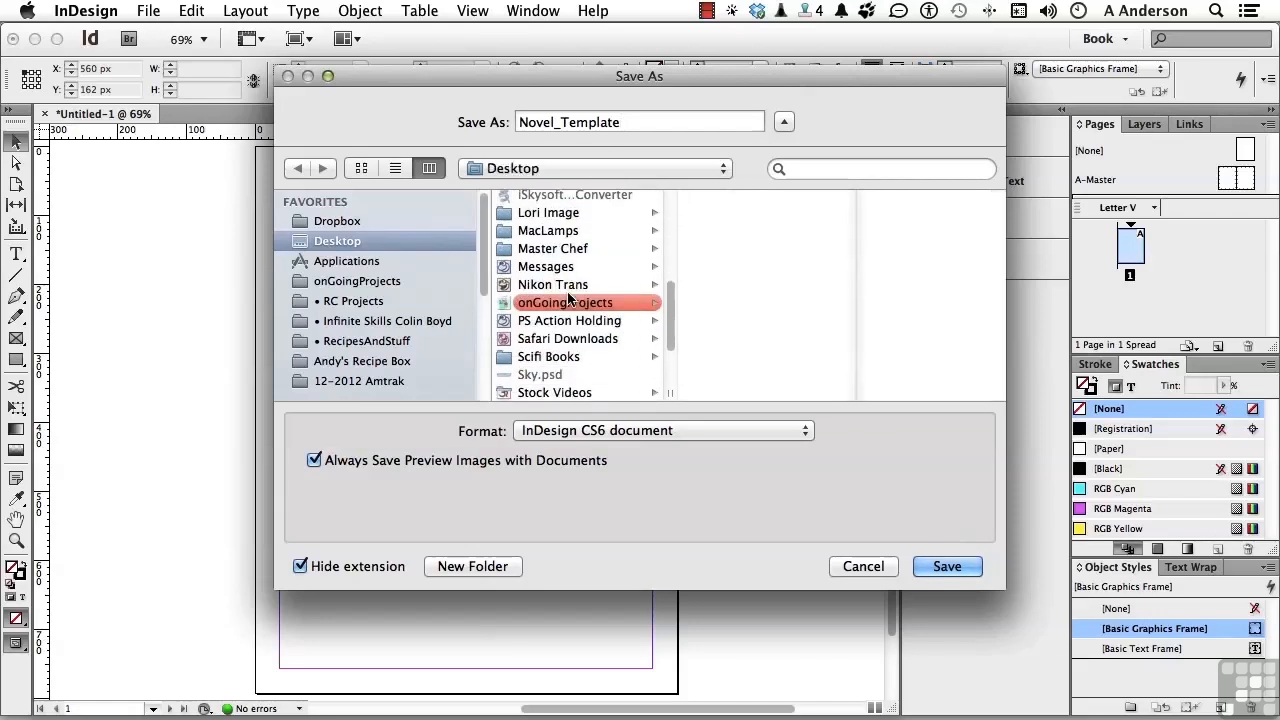
{"action": "scroll", "scroll_direction": "down", "scroll_amount": 3}
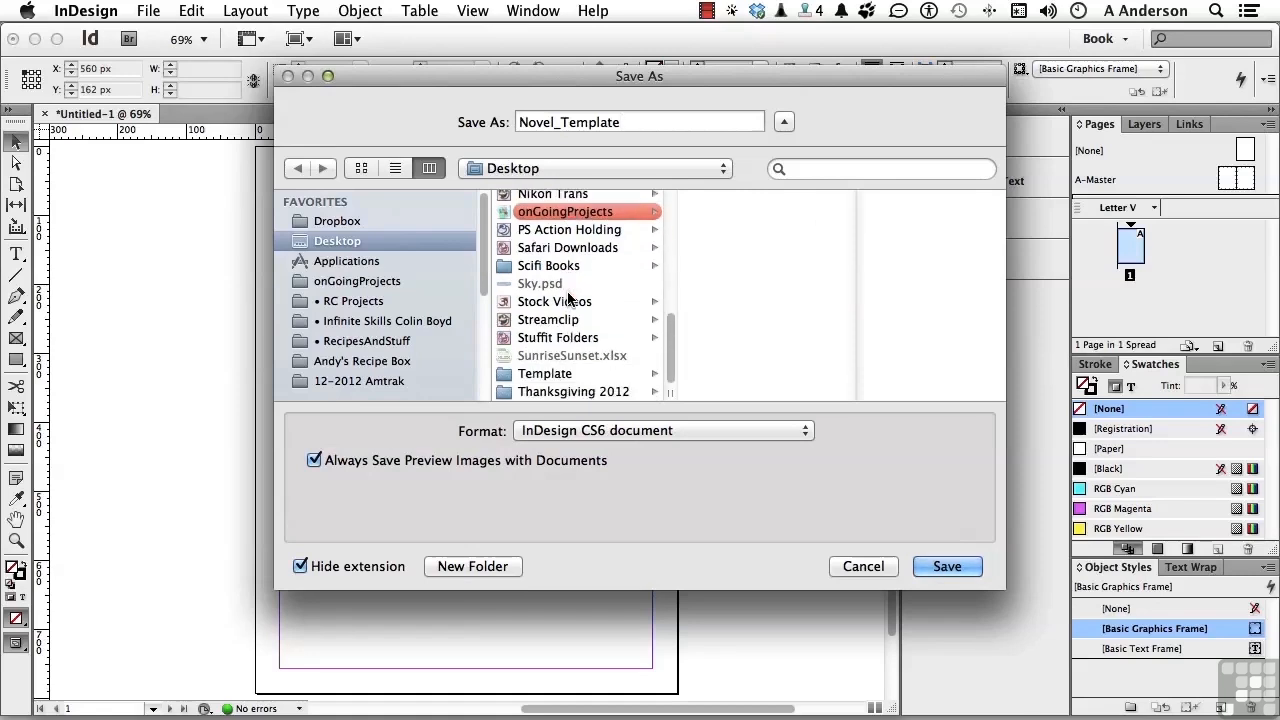
{"action": "left_click", "coordinate": [544, 374]}
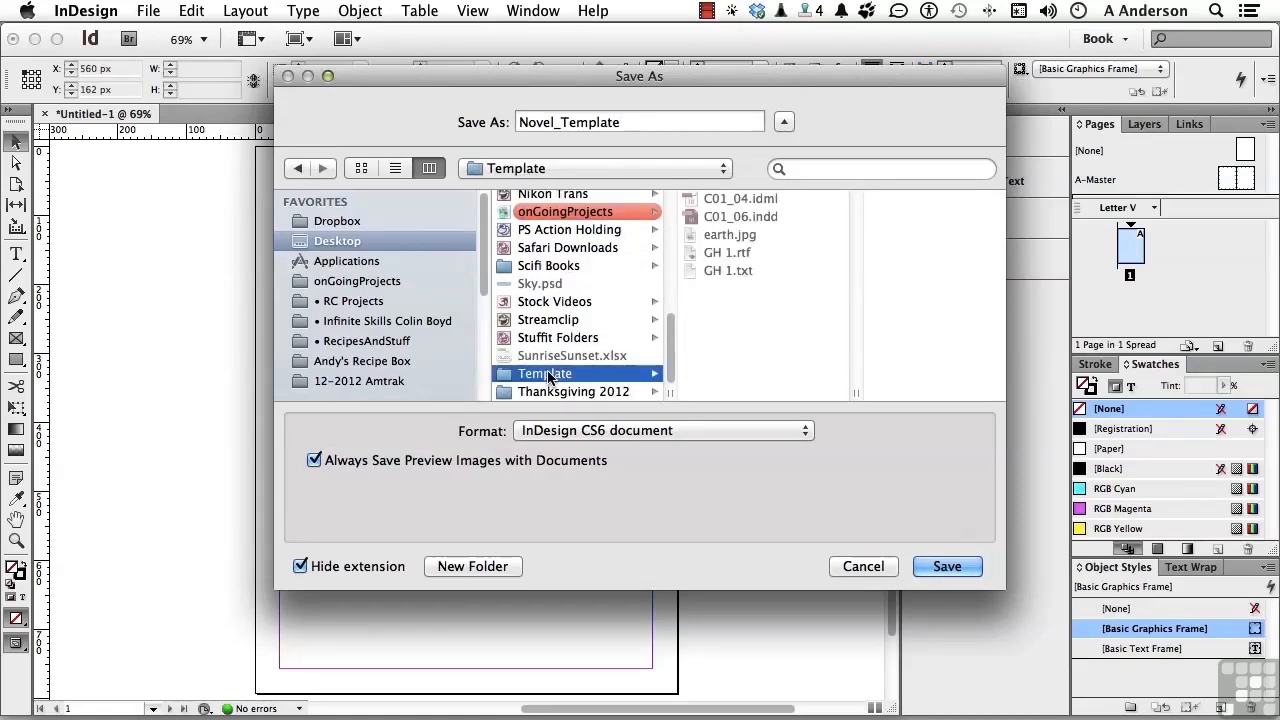
{"action": "left_click", "coordinate": [664, 430]}
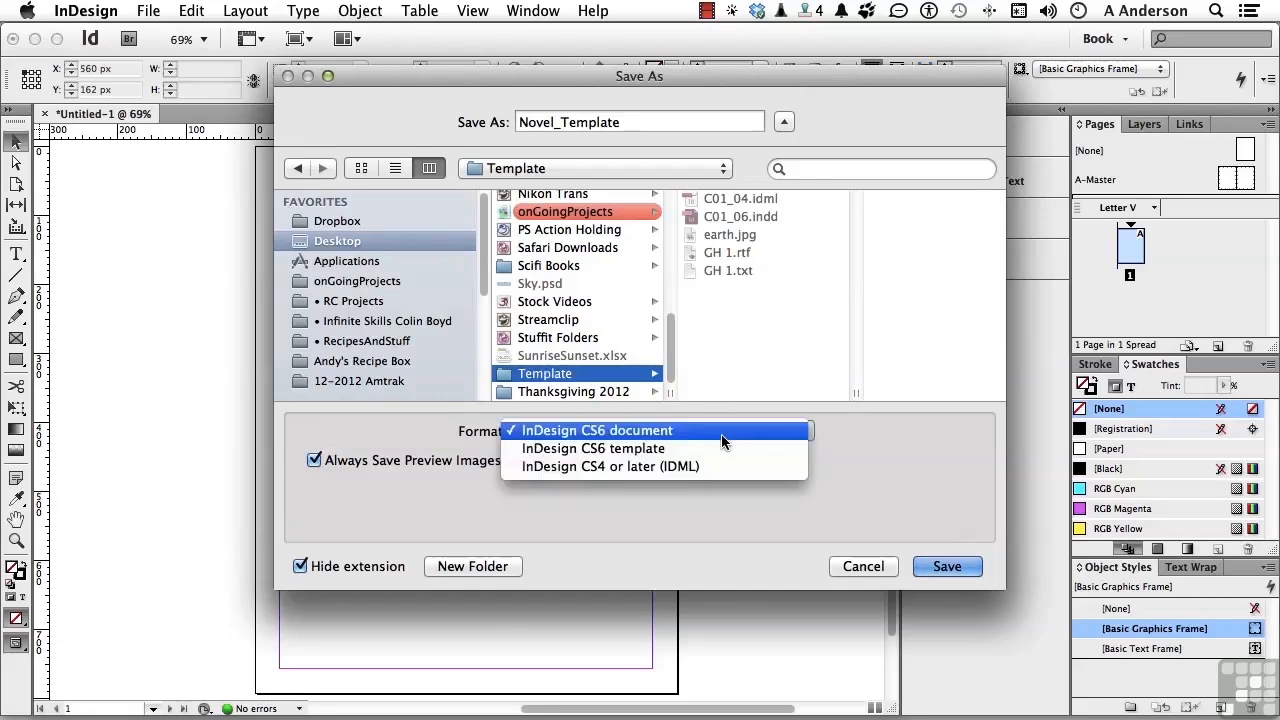
{"action": "left_click", "coordinate": [592, 448]}
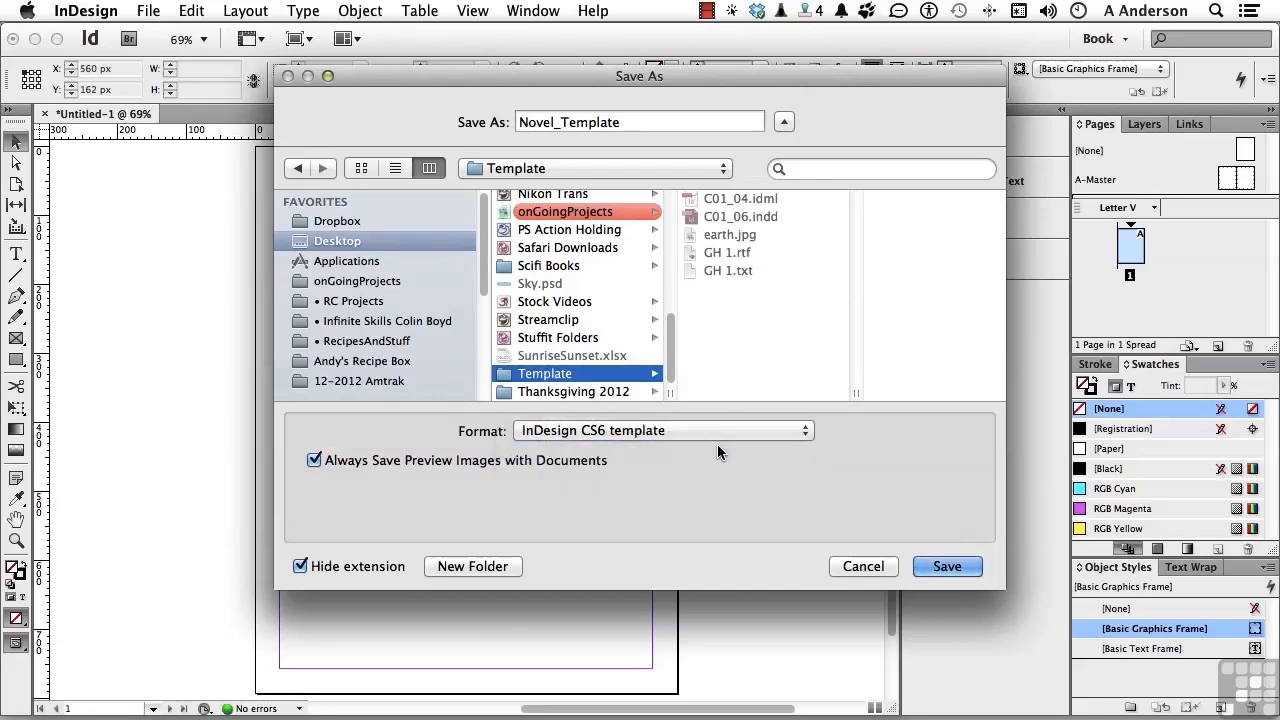
{"action": "left_click", "coordinate": [946, 566]}
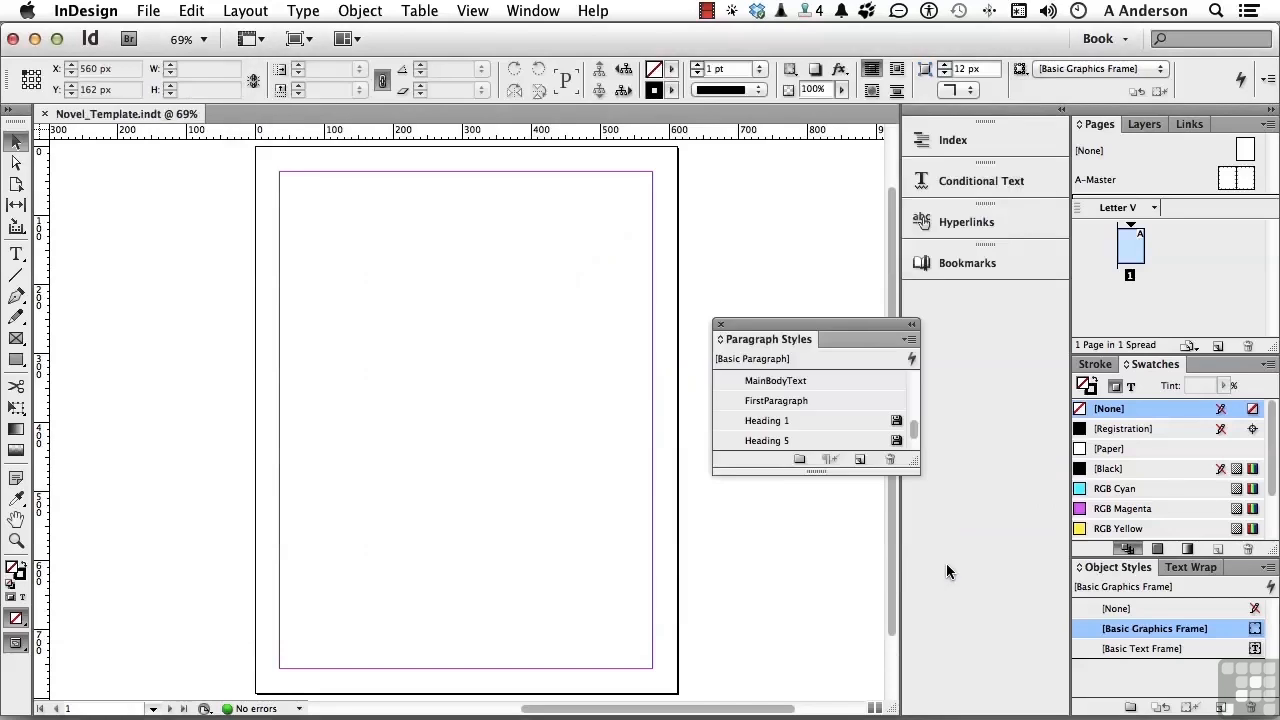